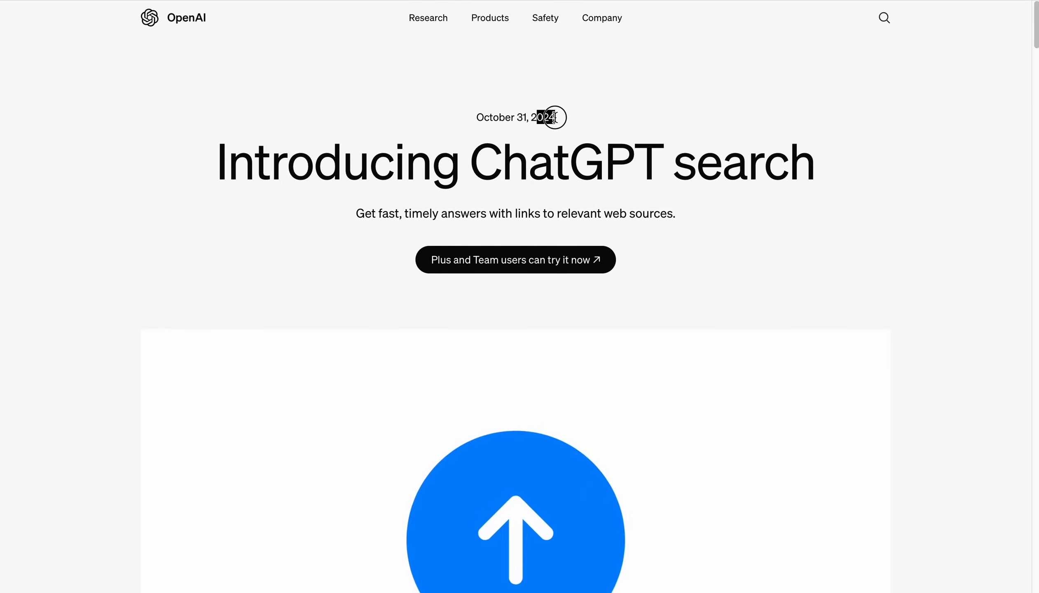
Browse the ChatGPT search announcement, trying sample prompts like 'what's the weather going to be like next weekend?'
scroll("down", 3)
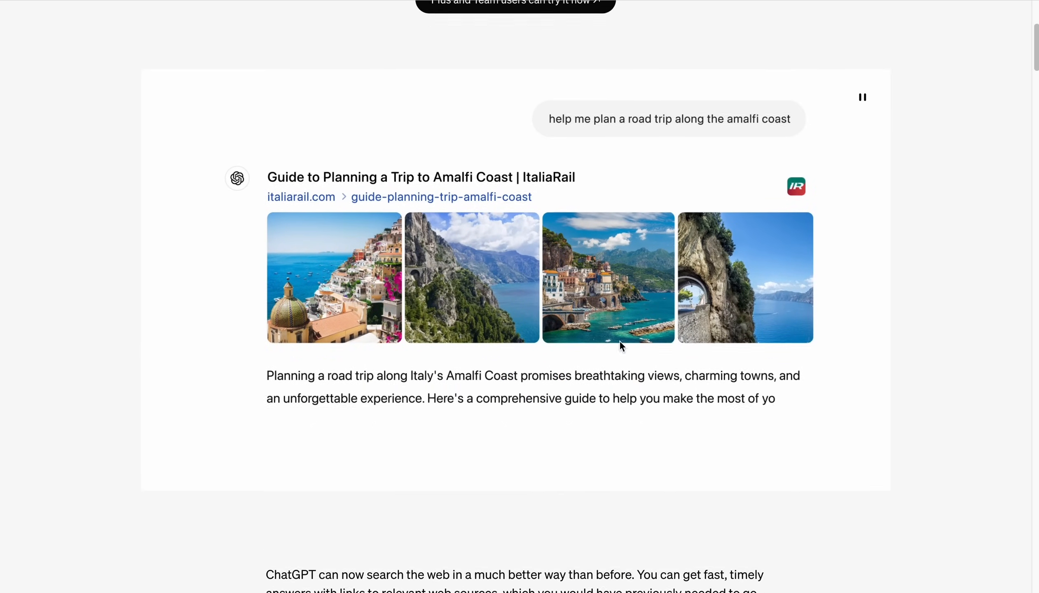
scroll("down", 3)
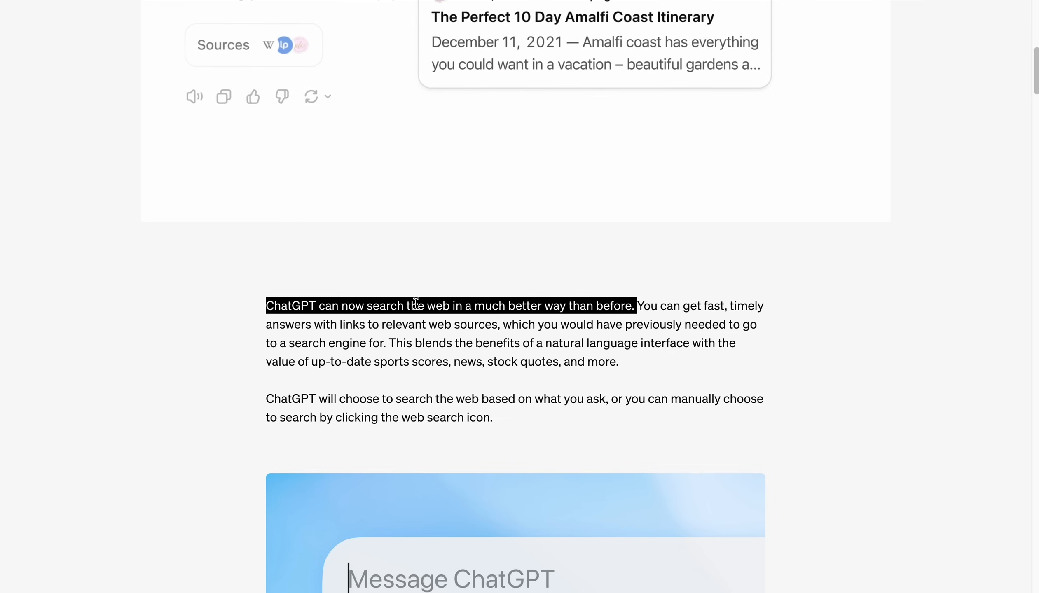
type("where can i grab d")
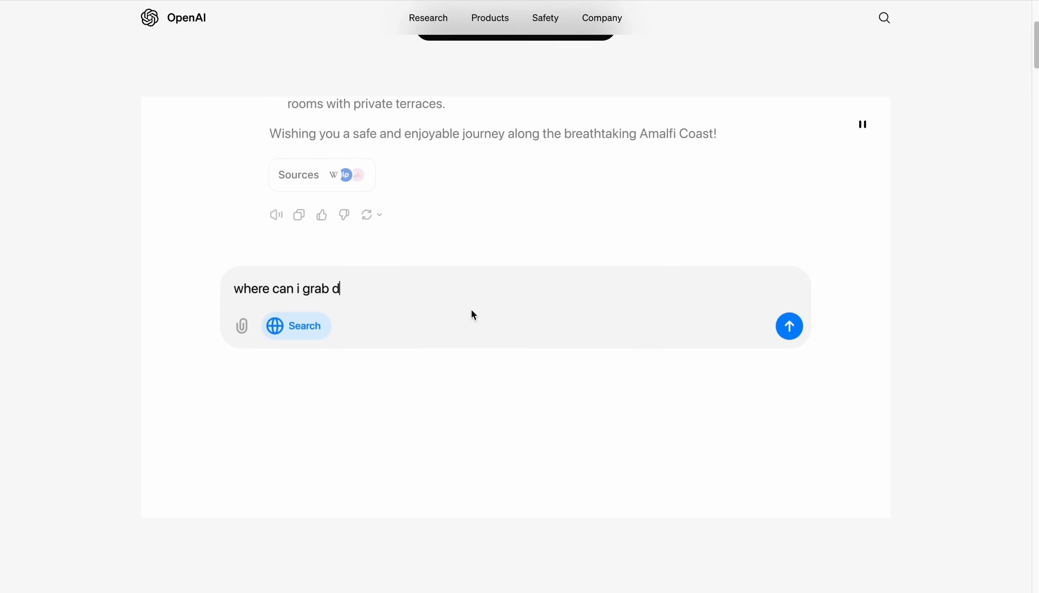
left_click(789, 327)
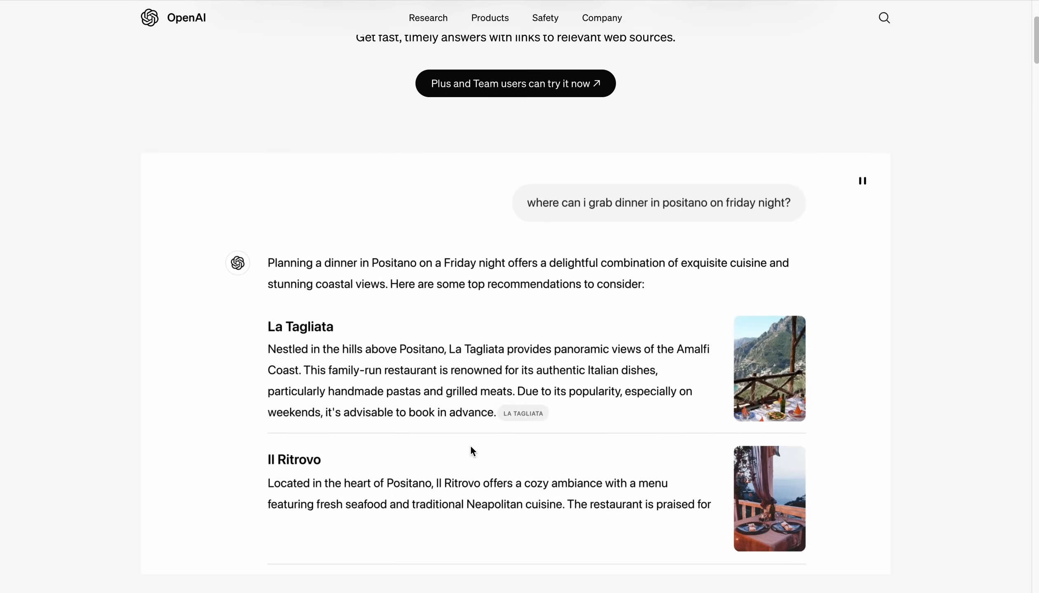
scroll("down", 3)
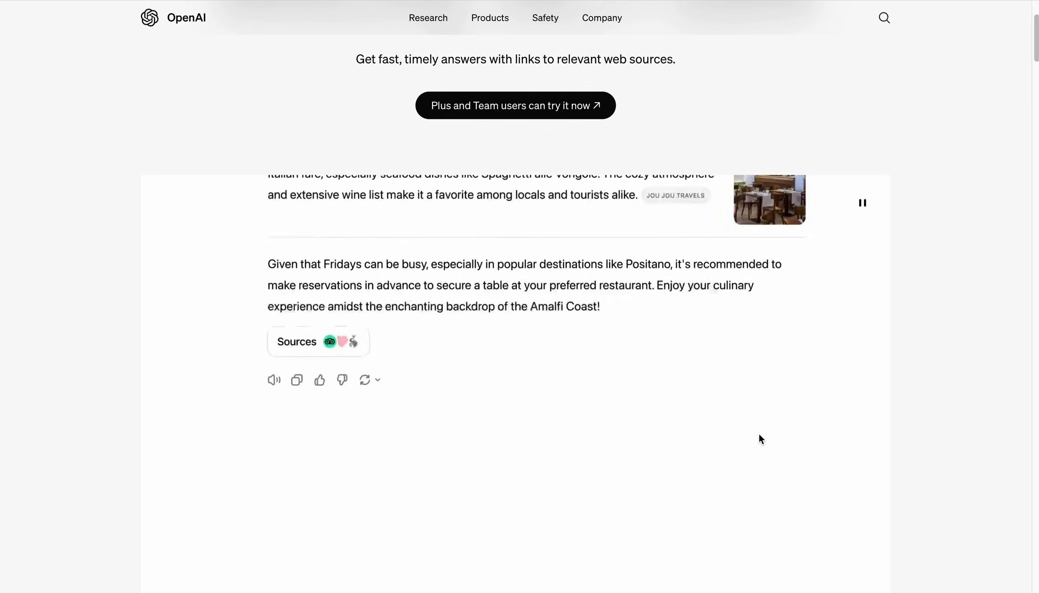
type("what's the weather going to be like next weekend?")
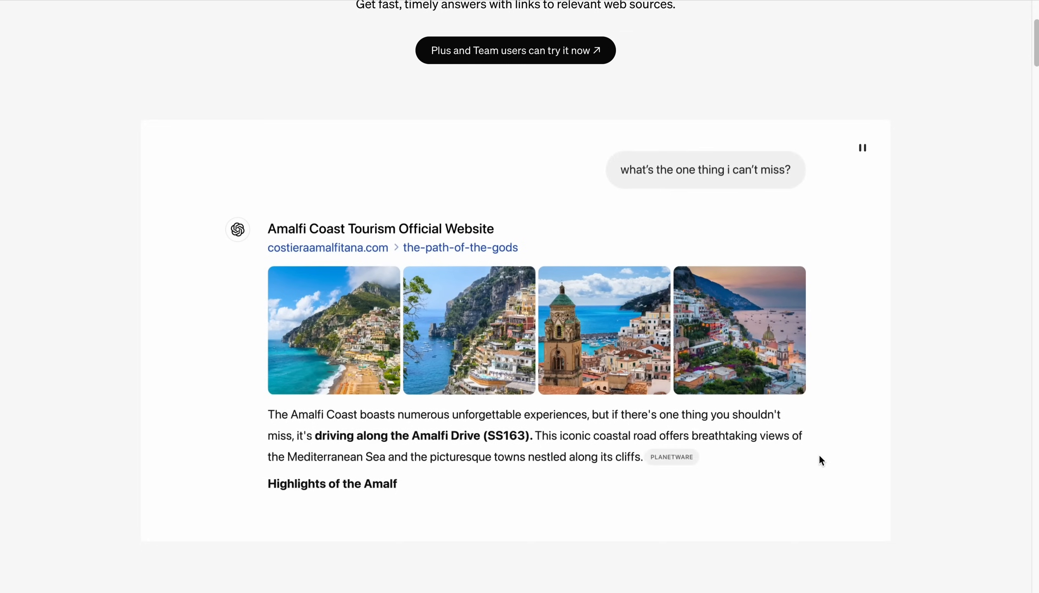
scroll("down", 3)
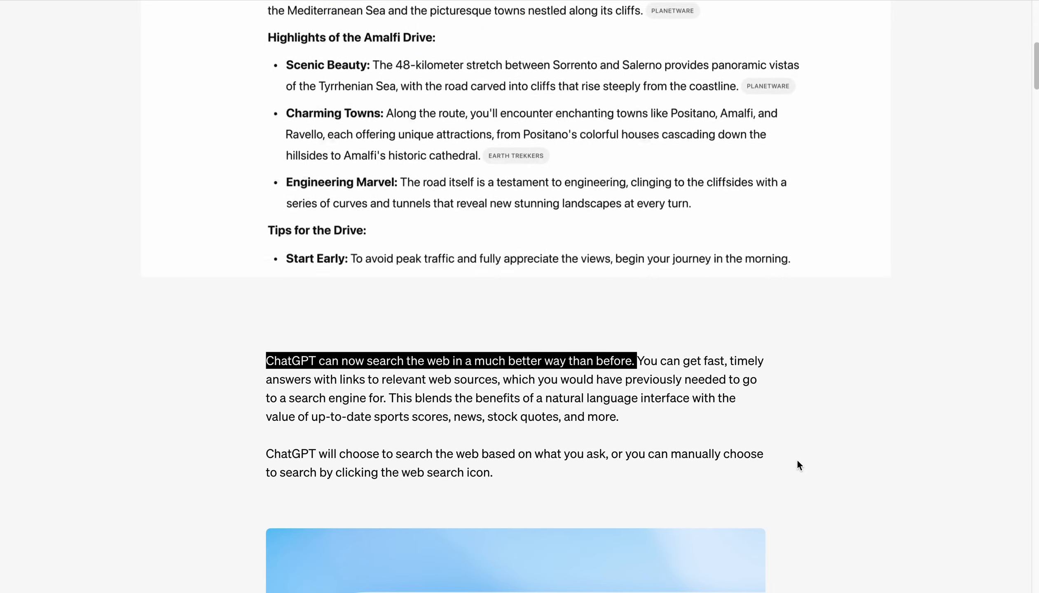
scroll("down", 3)
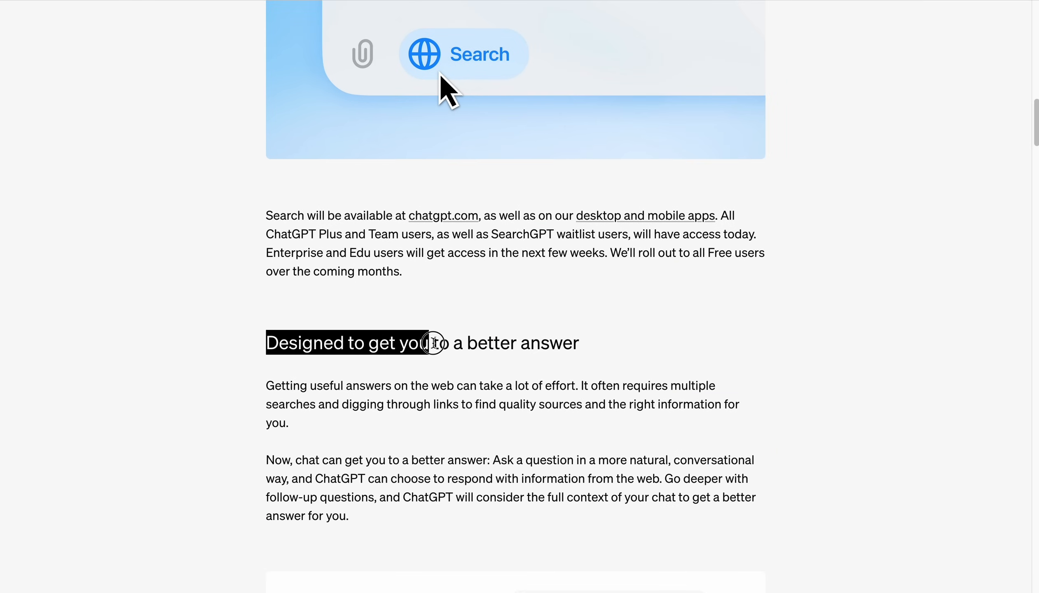
scroll("down", 3)
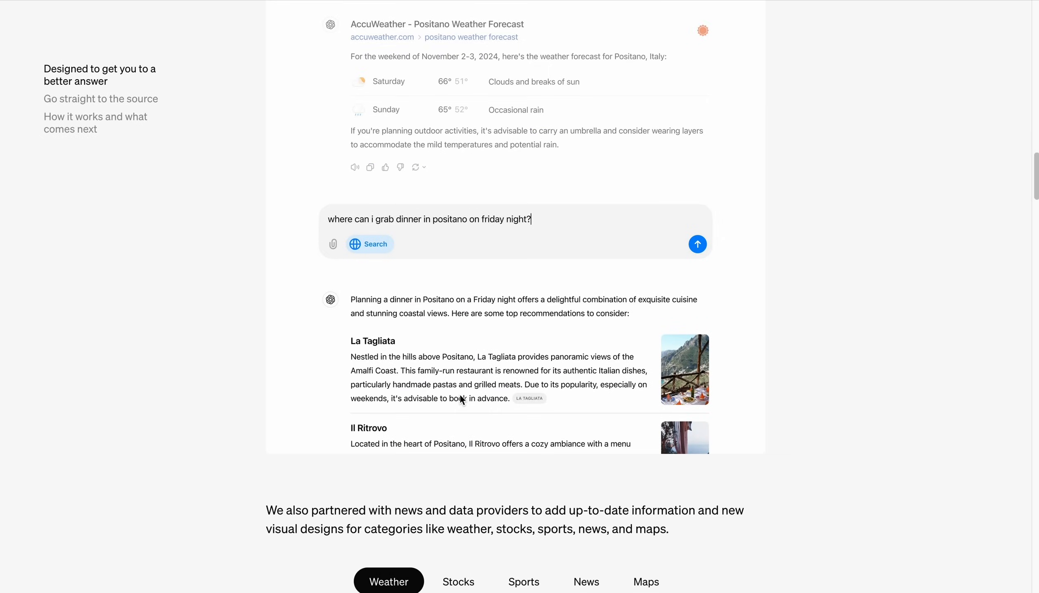
scroll("down", 3)
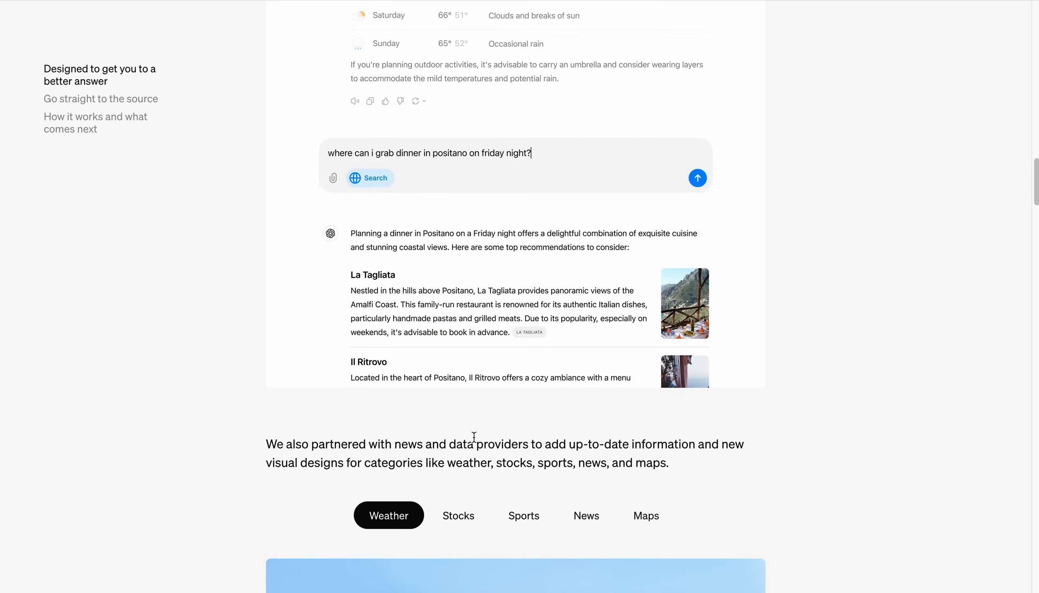
scroll("down", 3)
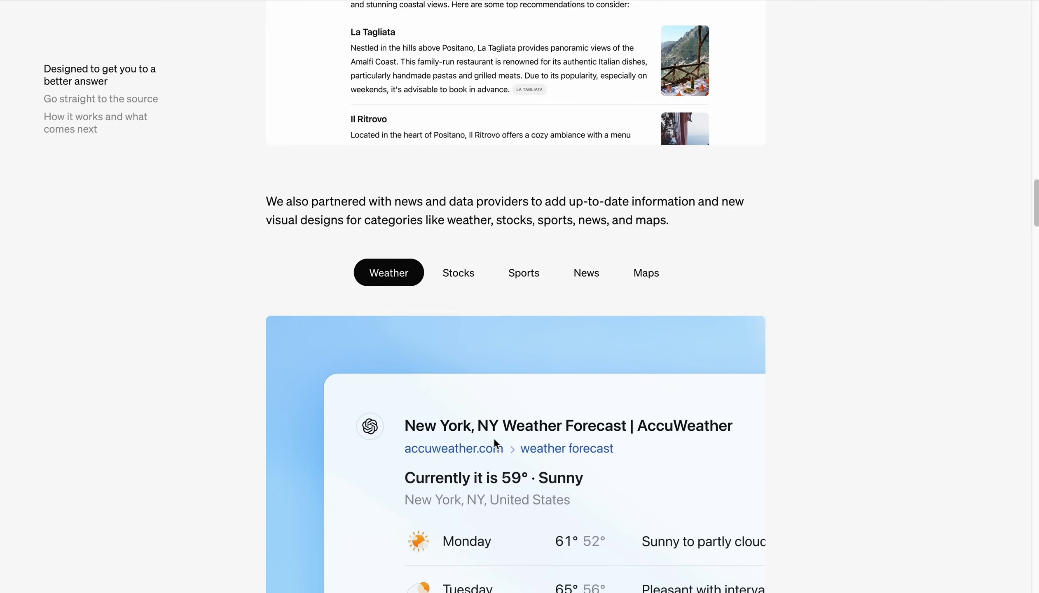
scroll("up", 3)
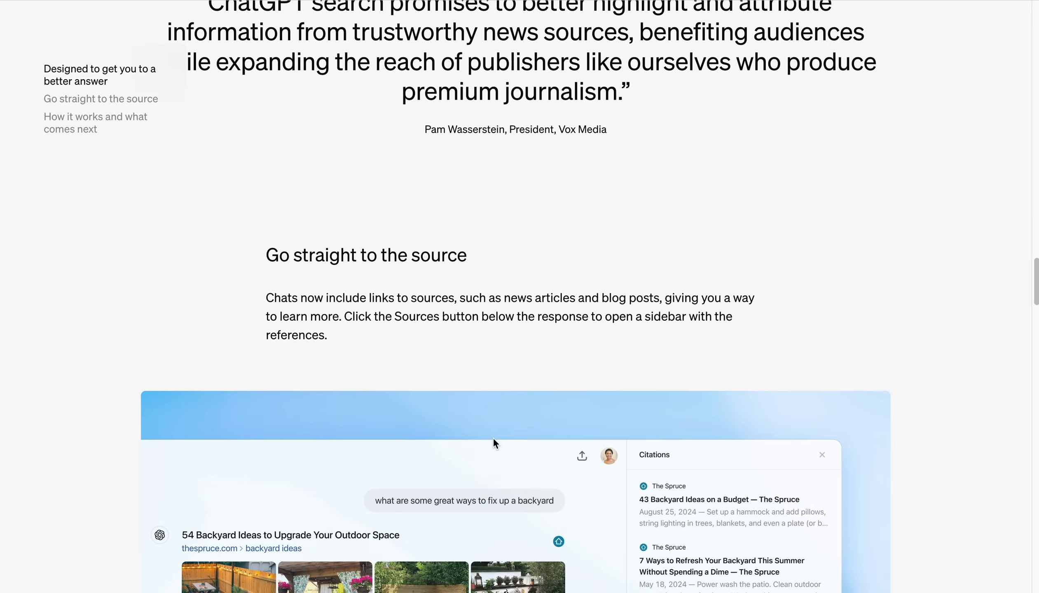
mouse_move(606, 354)
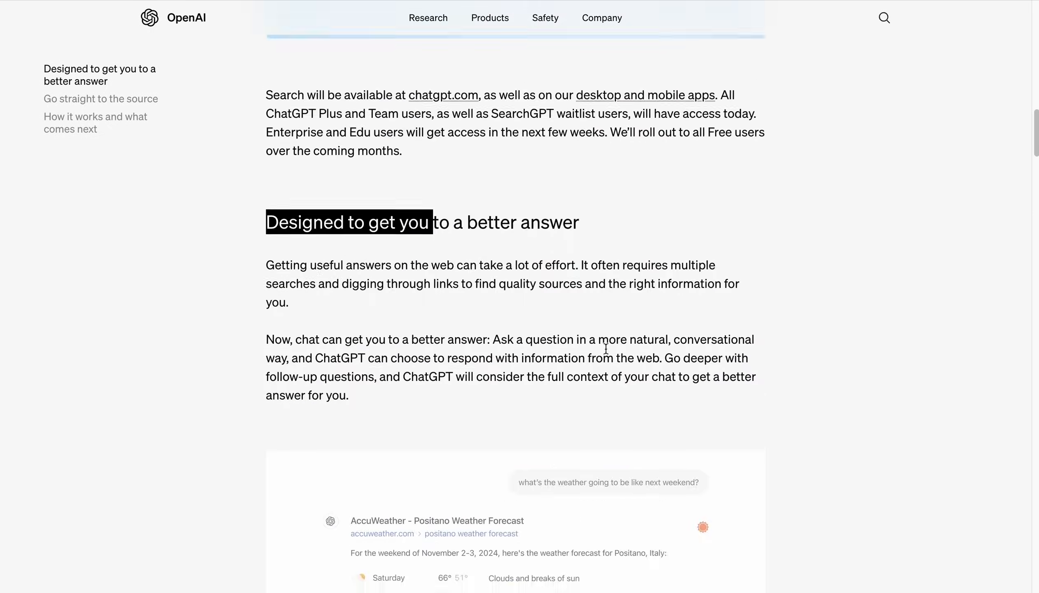
scroll("up", 3)
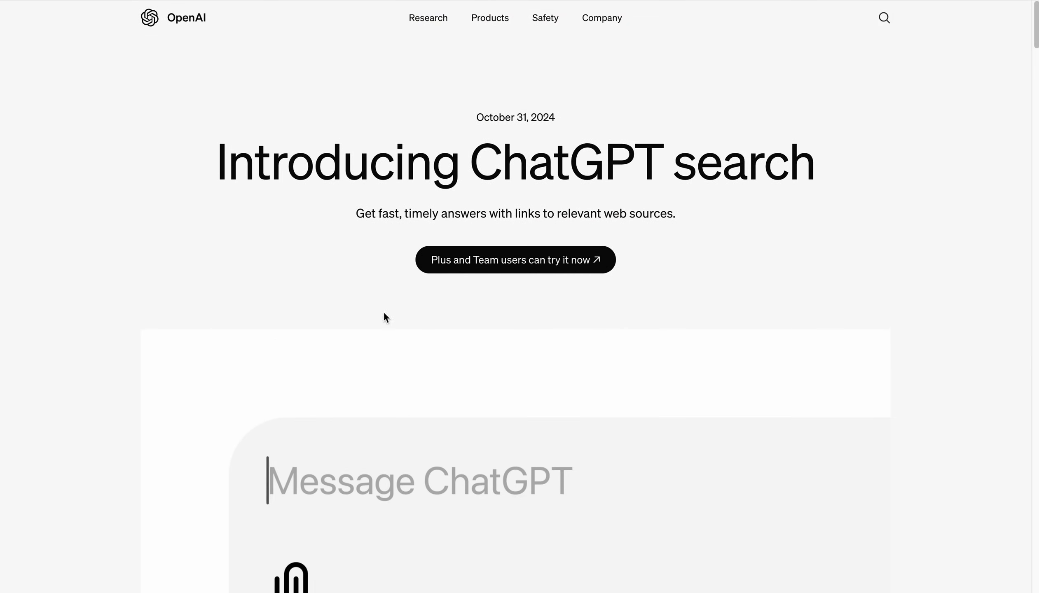
mouse_move(418, 277)
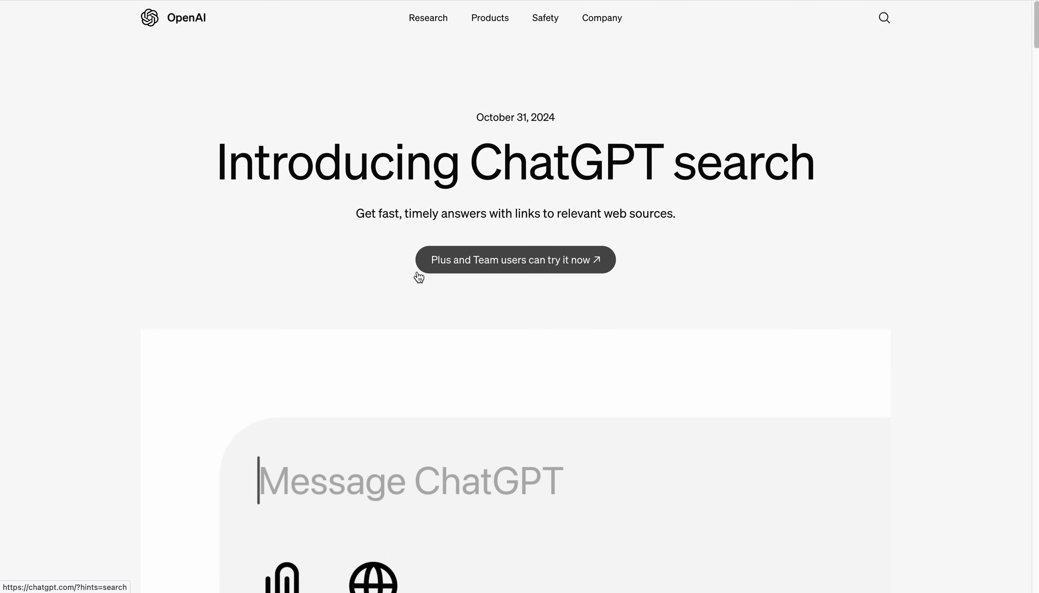
Open ChatGPT via 'Plus and Team users can try it now', toggle Search off and on, begin 'plan me a trip t'
left_click(515, 260)
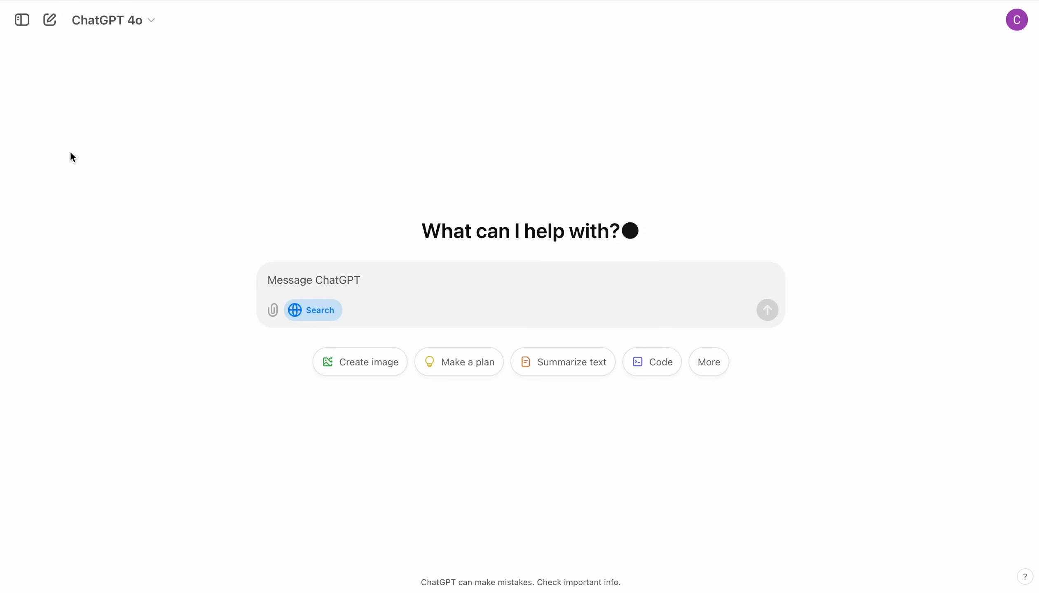
mouse_move(286, 316)
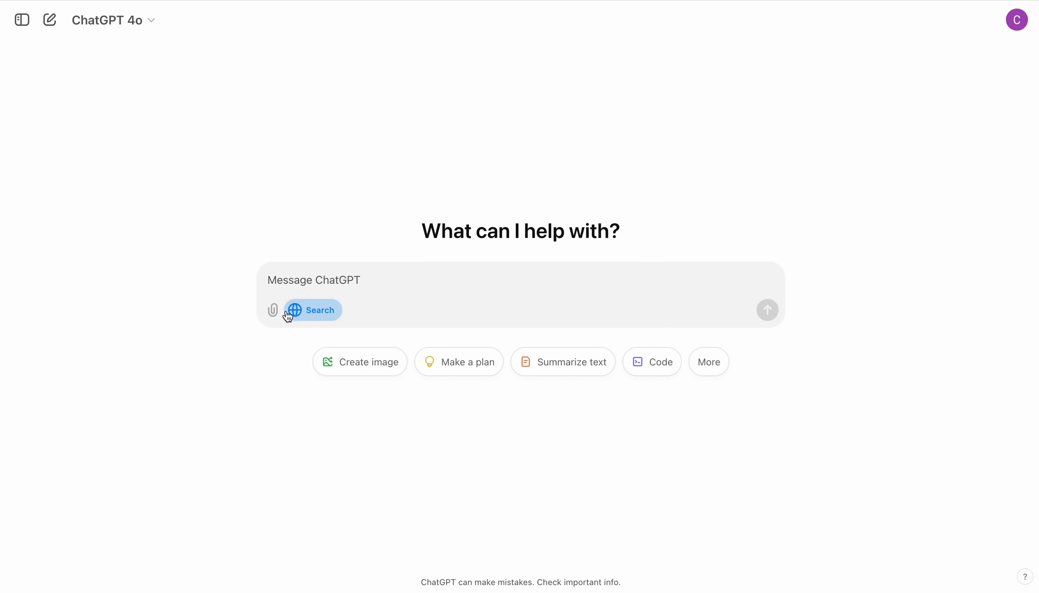
mouse_move(313, 317)
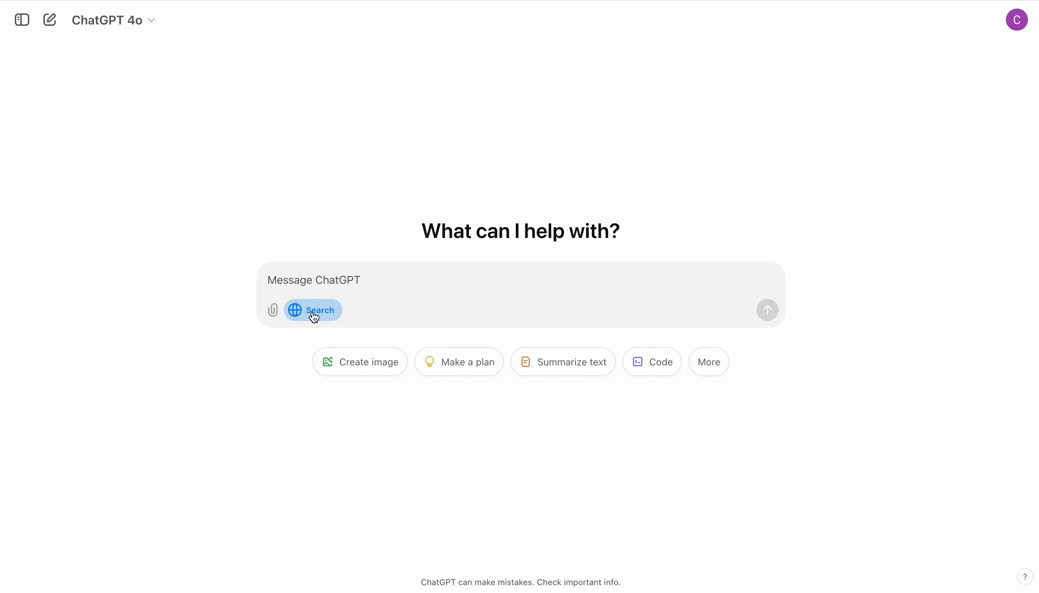
left_click(312, 310)
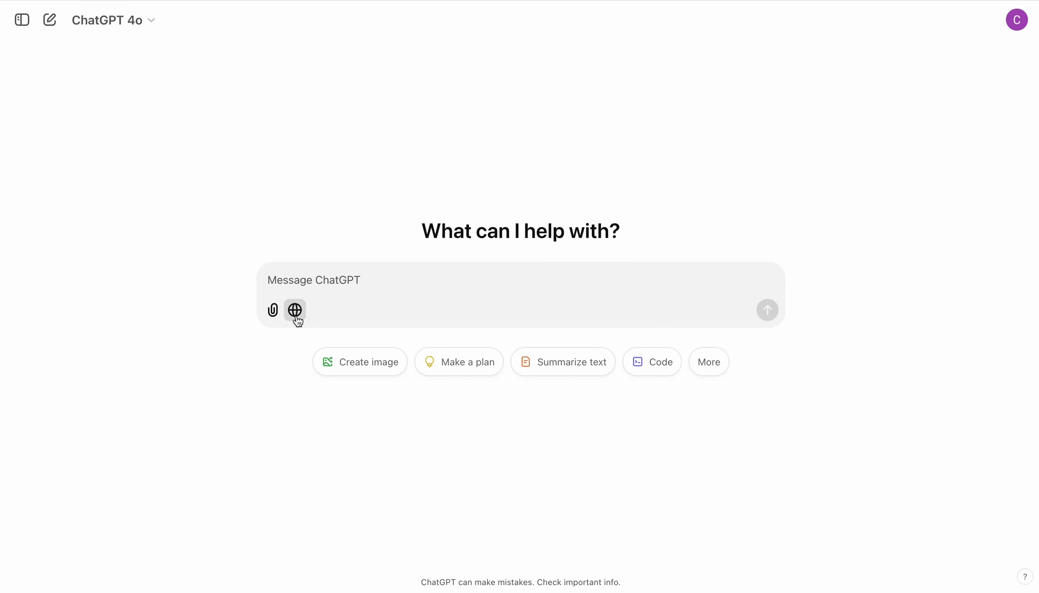
left_click(295, 310)
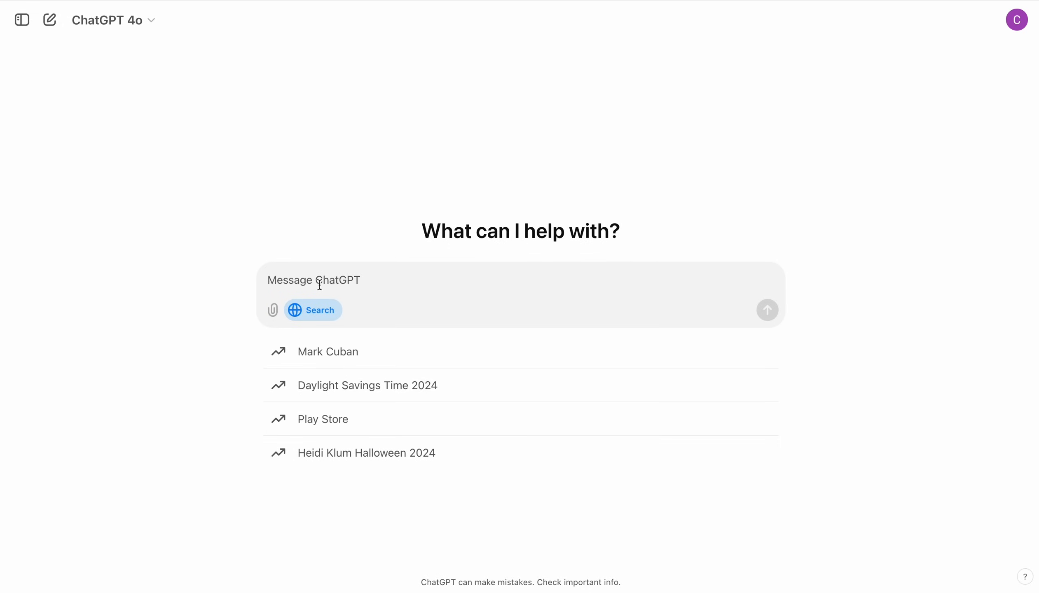
type("plan me a trip t")
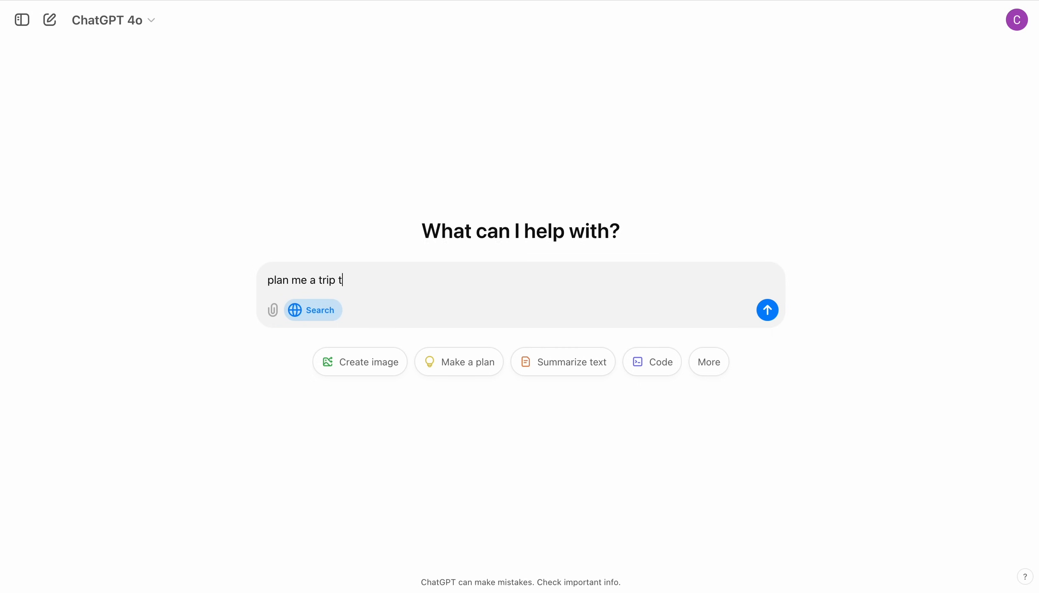
left_click(767, 309)
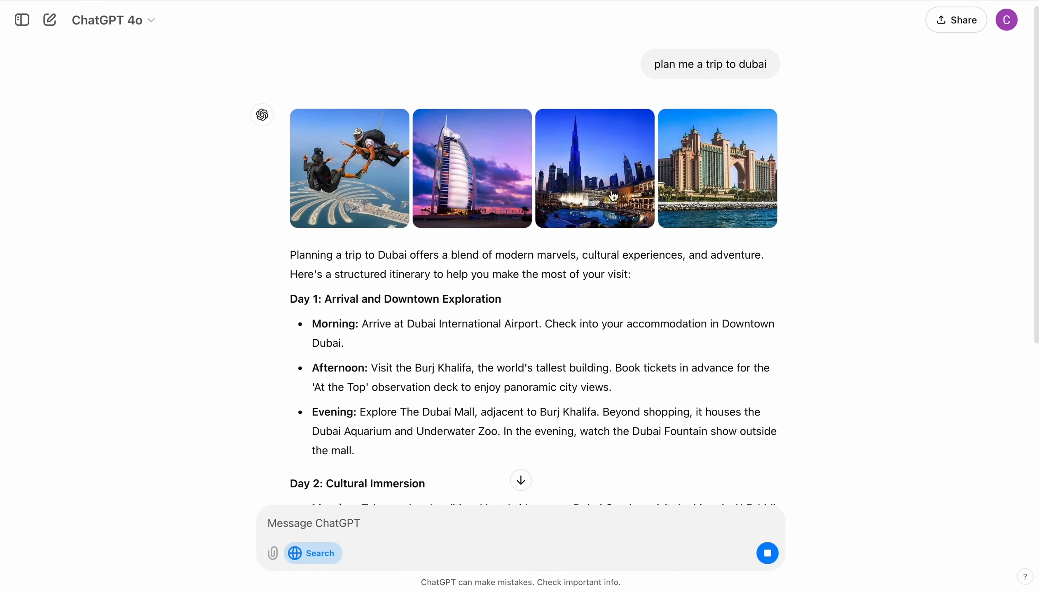
scroll("down", 3)
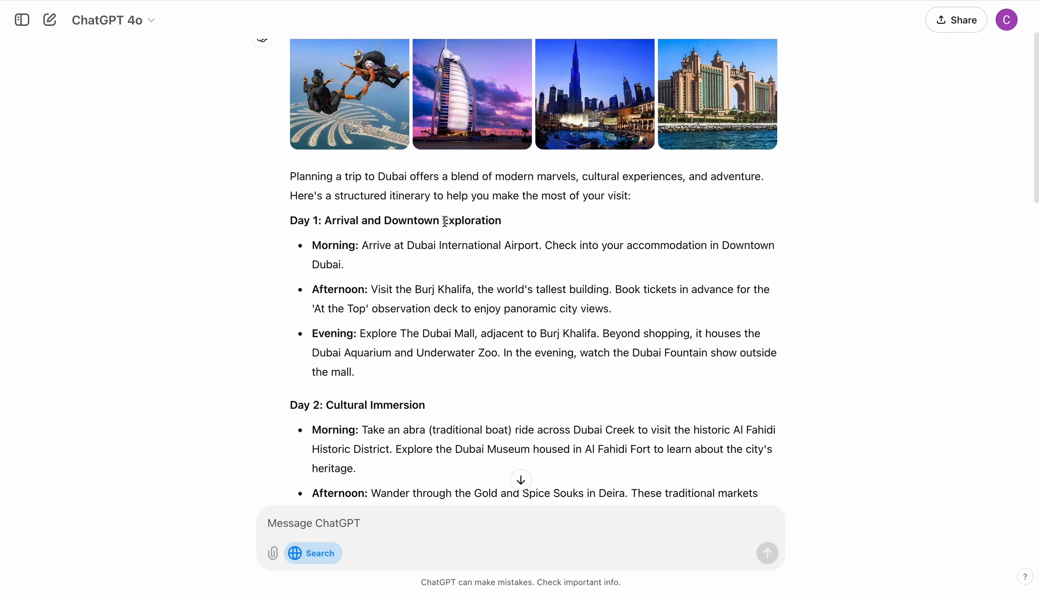
double_click(471, 220)
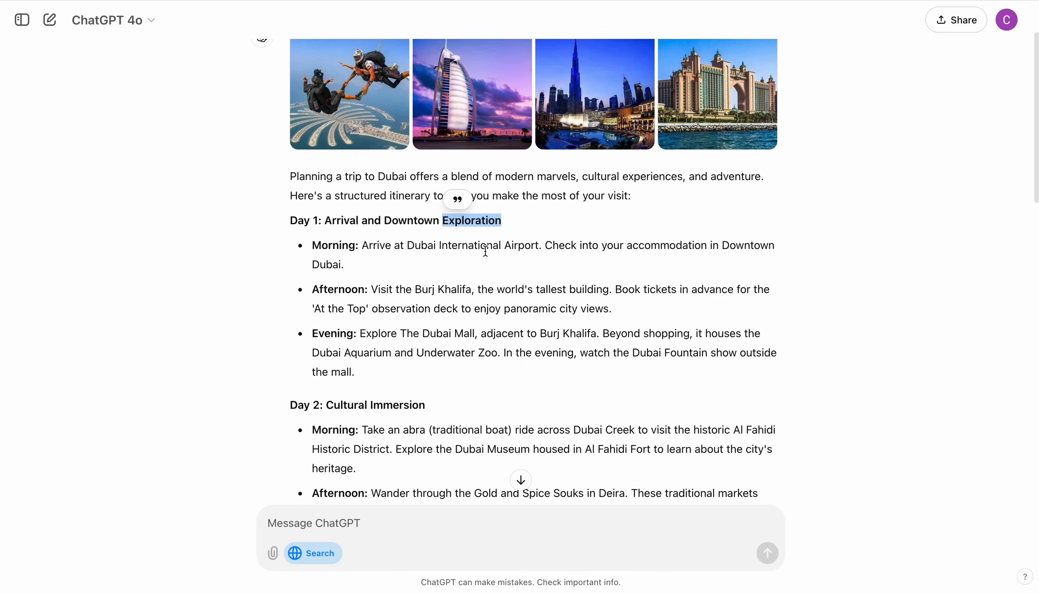
mouse_move(632, 251)
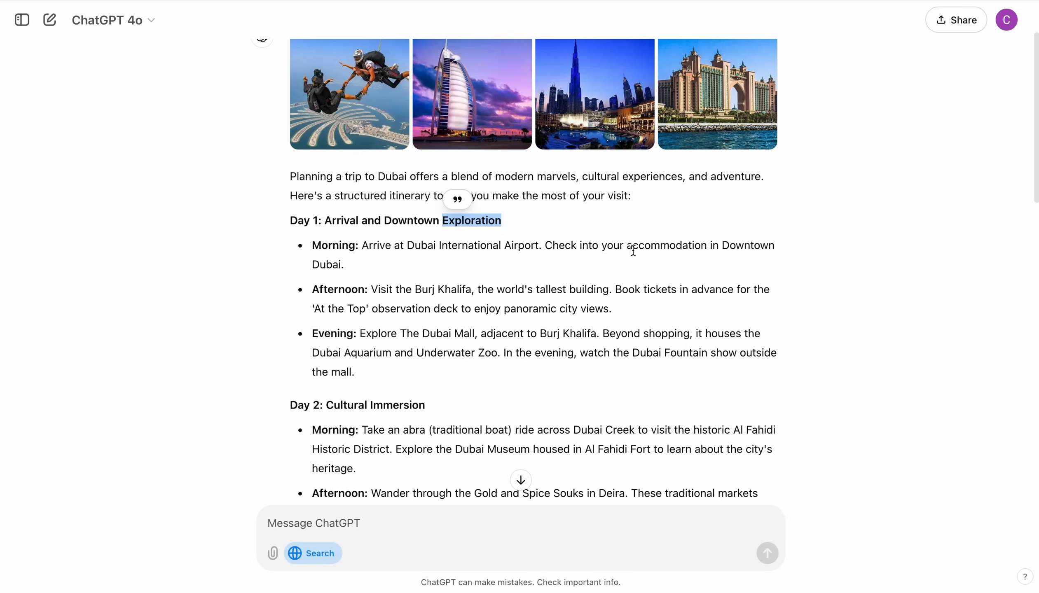
scroll("down", 3)
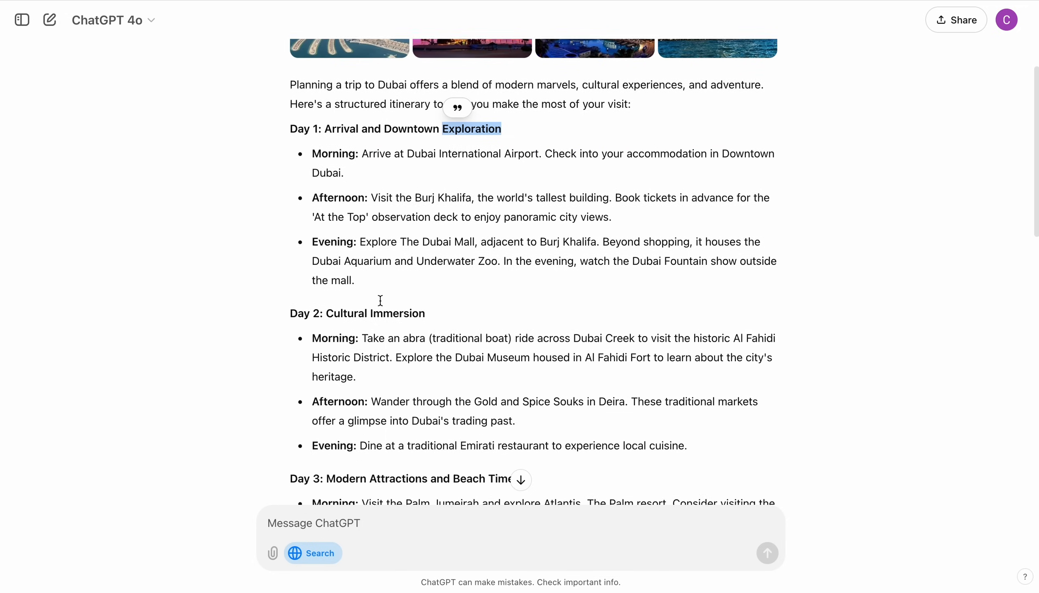
scroll("down", 3)
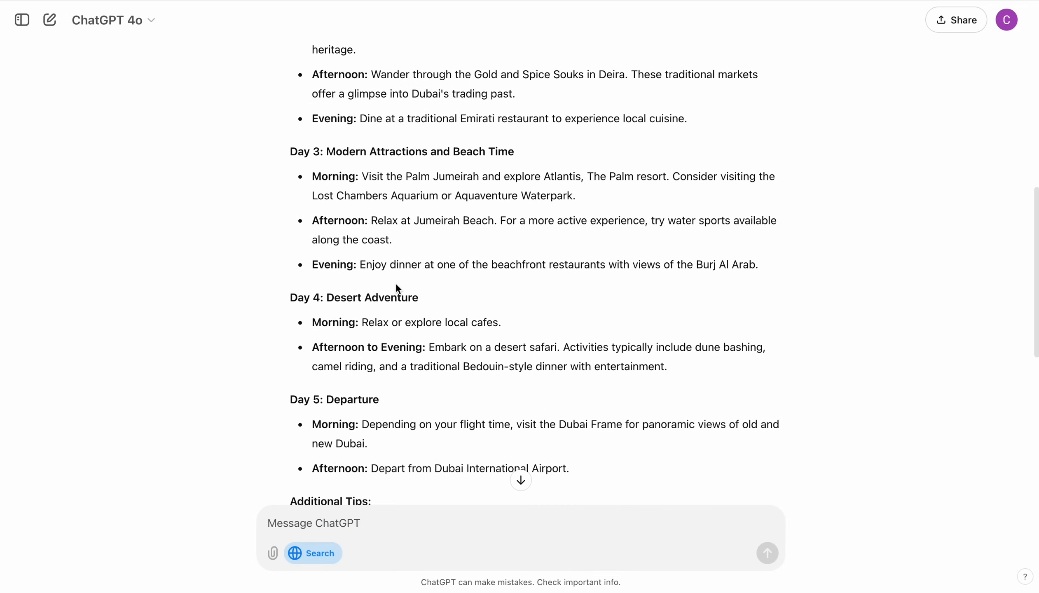
scroll("down", 3)
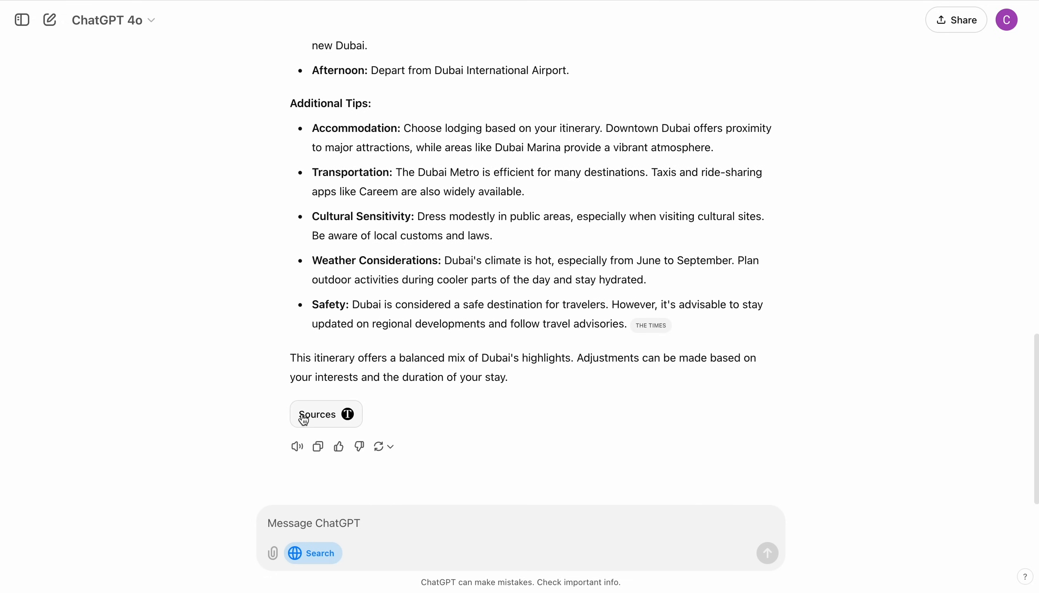
Show the Dubai itinerary's Sources panel and scroll its citations: Visit Dubai, Nomadic Matt, Lonely Planet
left_click(325, 414)
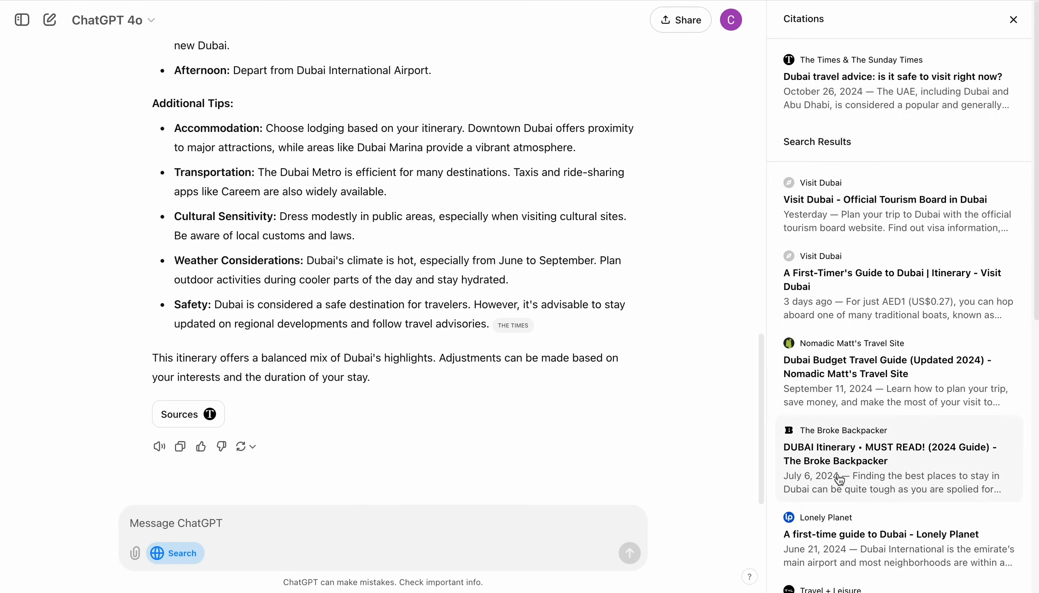
scroll("down", 3)
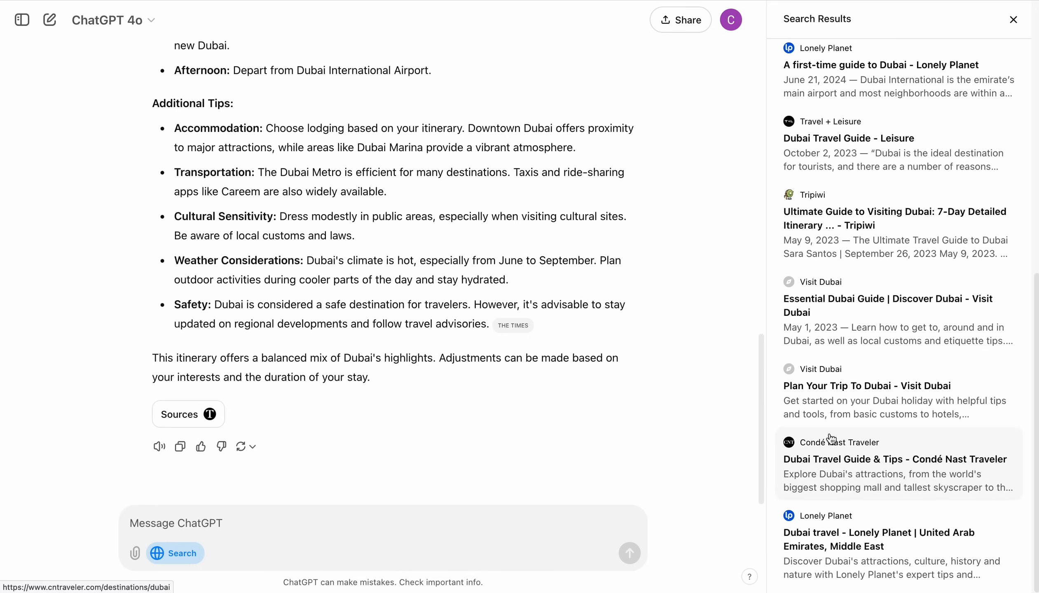
left_click(513, 325)
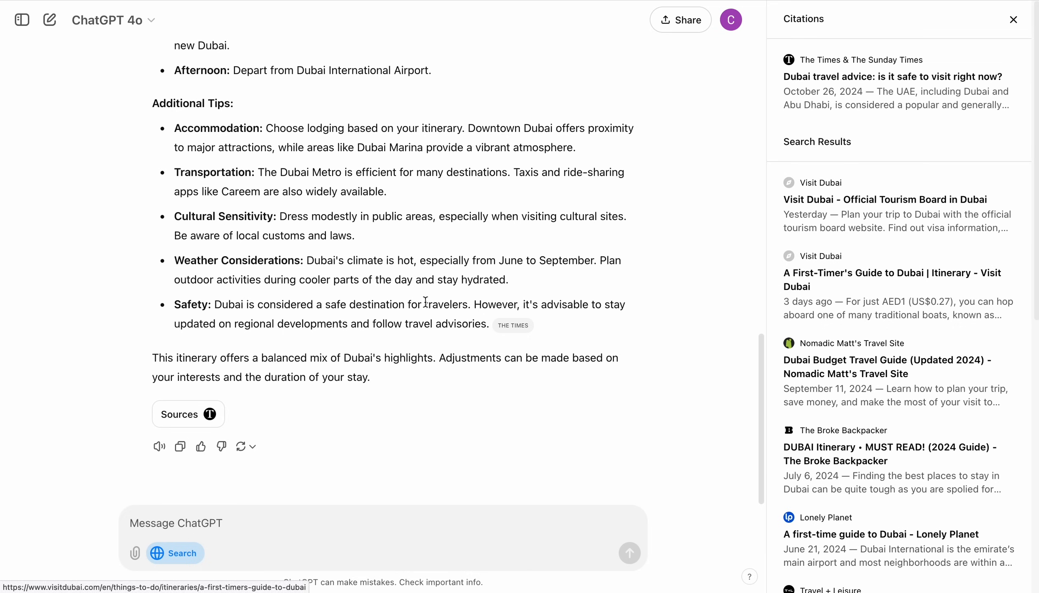
scroll("up", 3)
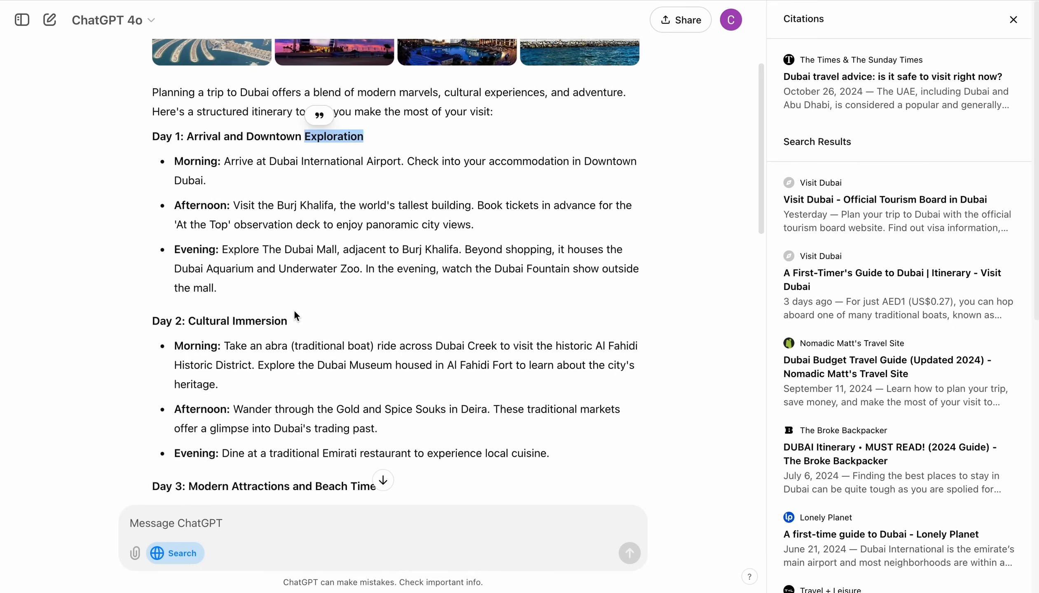
scroll("up", 3)
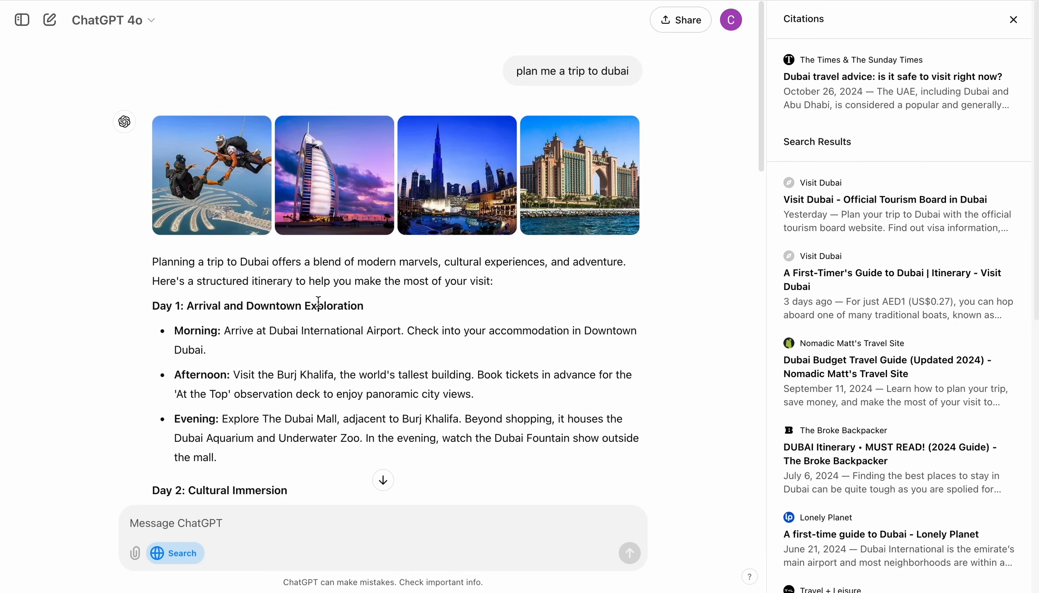
scroll("down", 3)
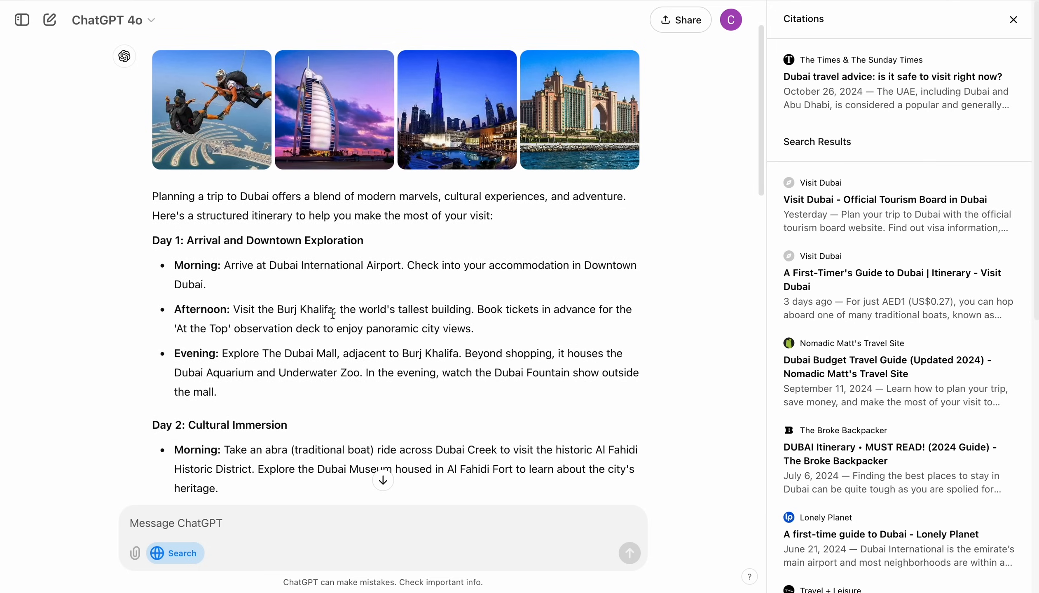
mouse_move(383, 408)
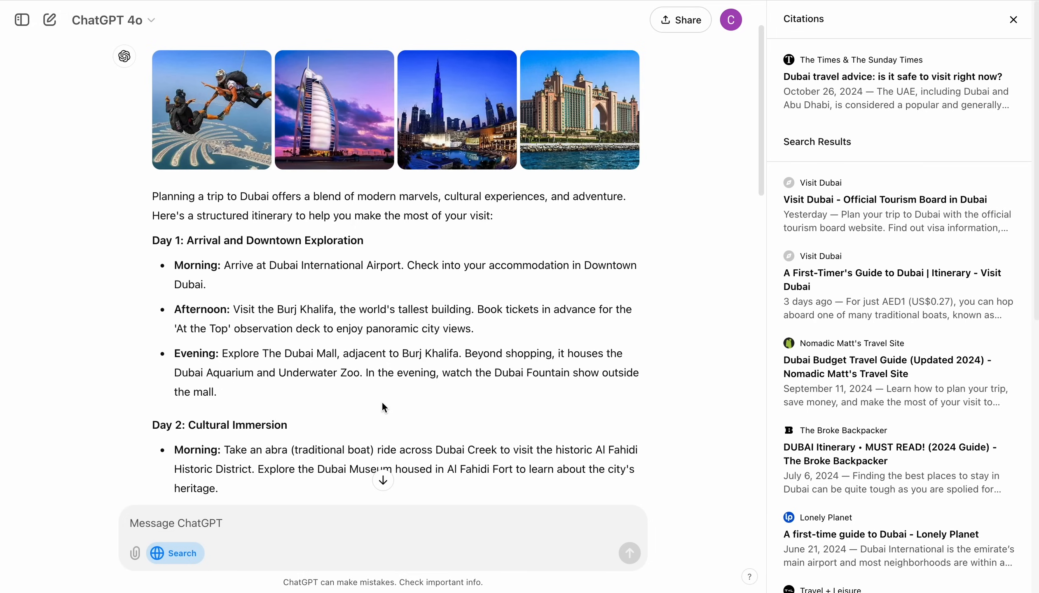
scroll("down", 3)
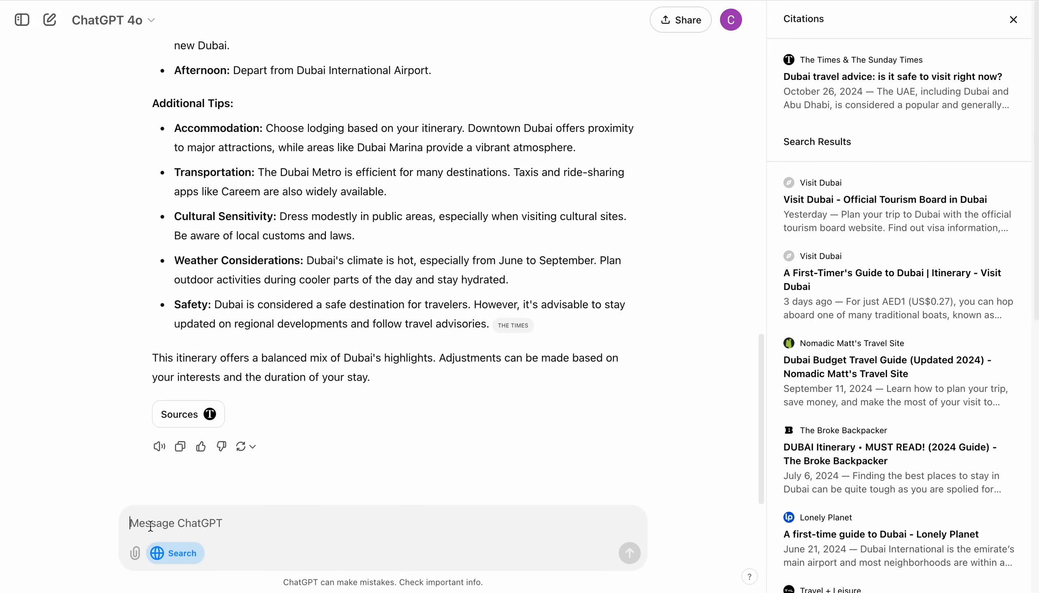
Send the follow-up 'what will be the weather in dubai for next 7' days
type("what will b")
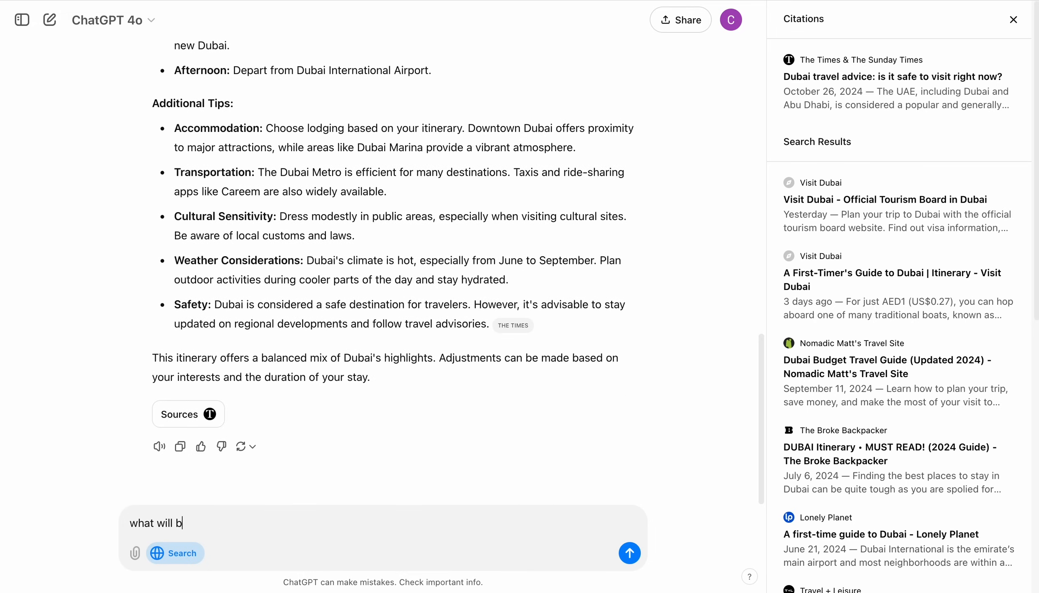
type("e the weather in dubai")
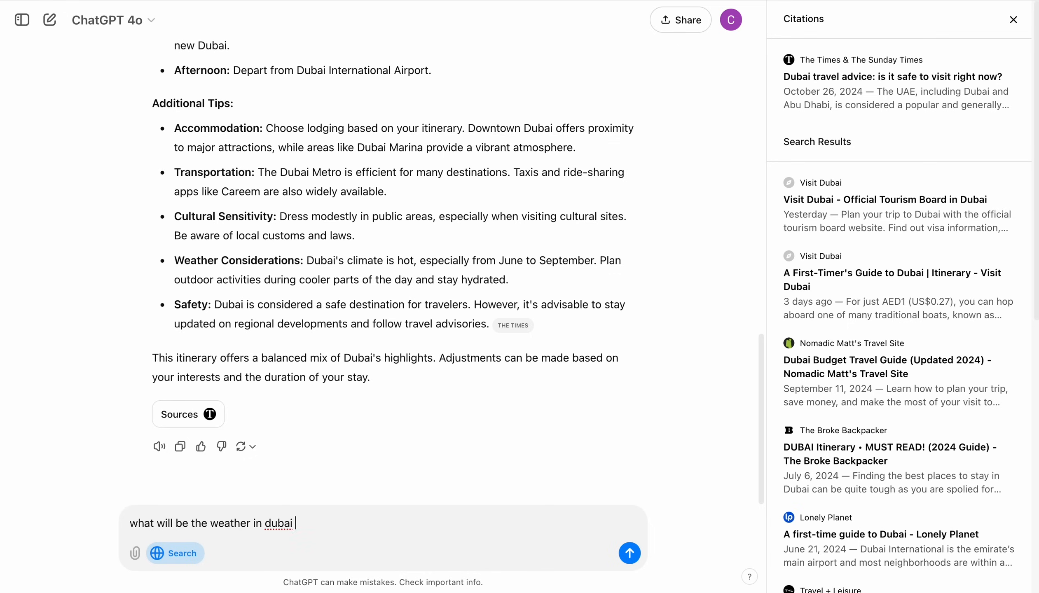
type("for next 7")
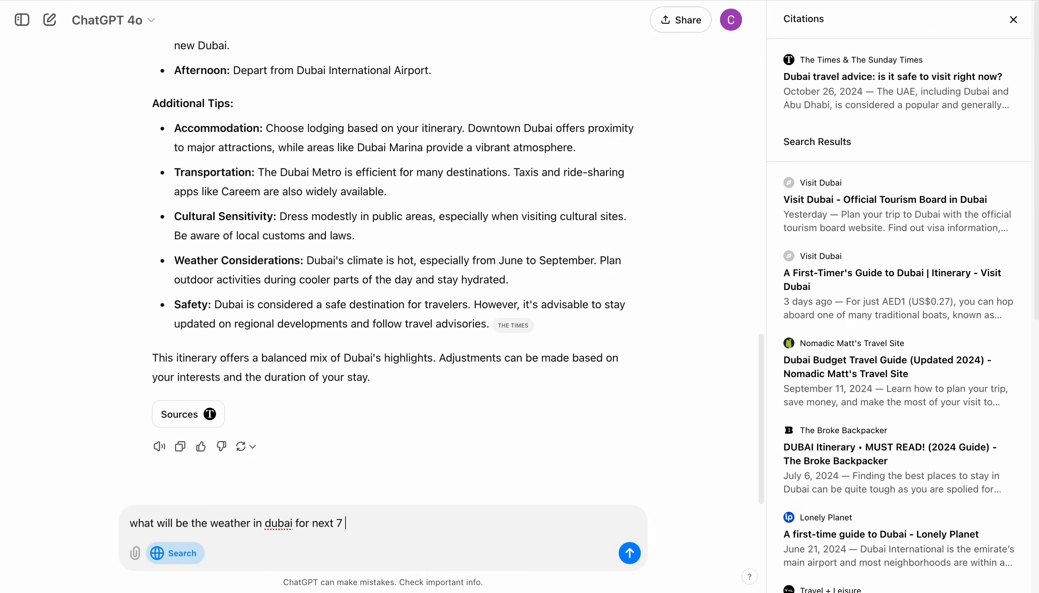
left_click(628, 553)
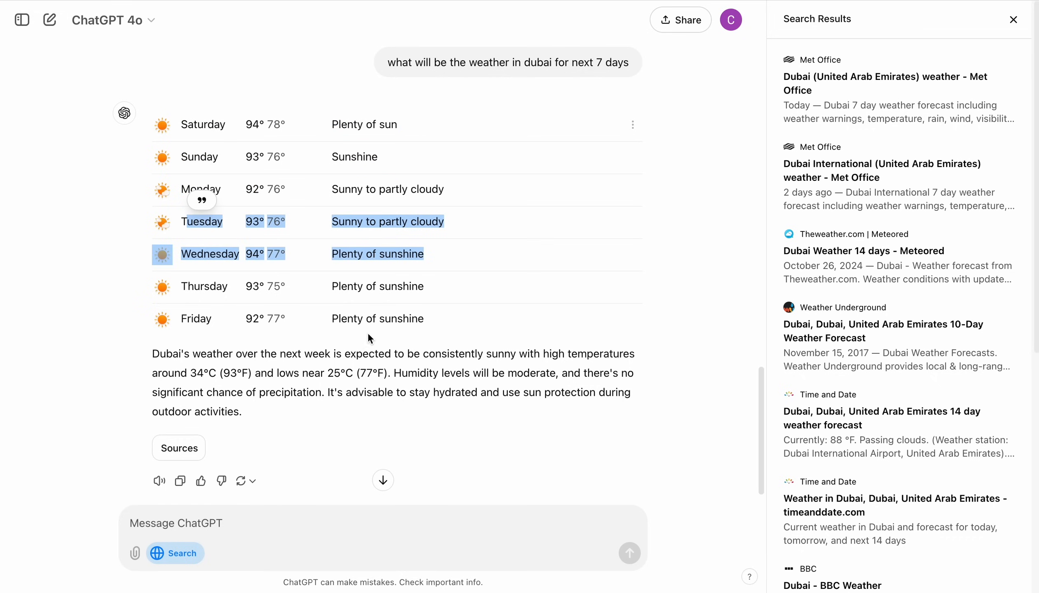
Review the forecast's search results from Met Office, Meteored, Weather Underground, Time and Date and BBC
left_click(1014, 19)
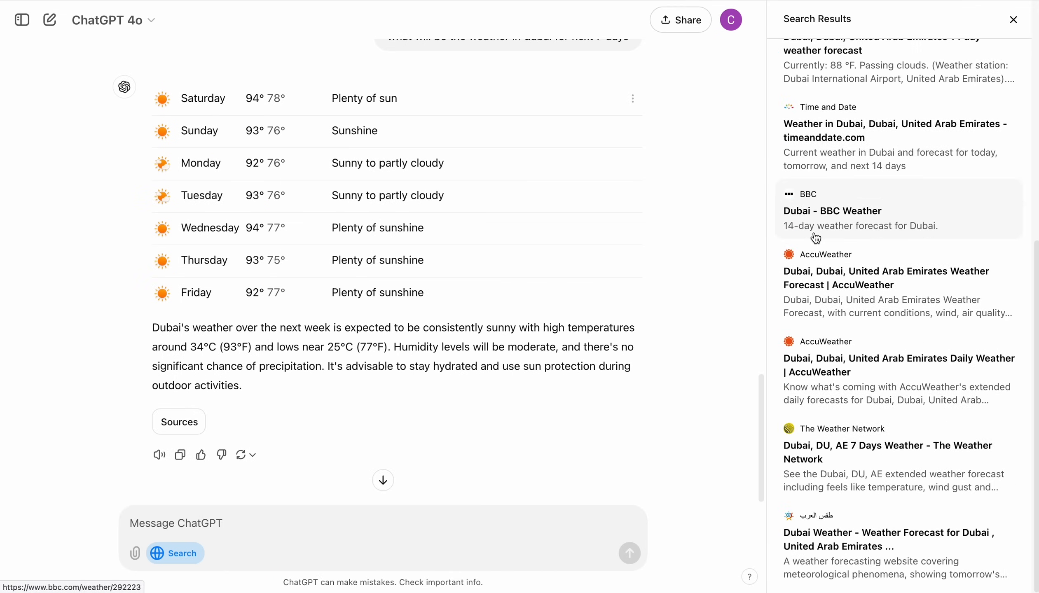
scroll("up", 3)
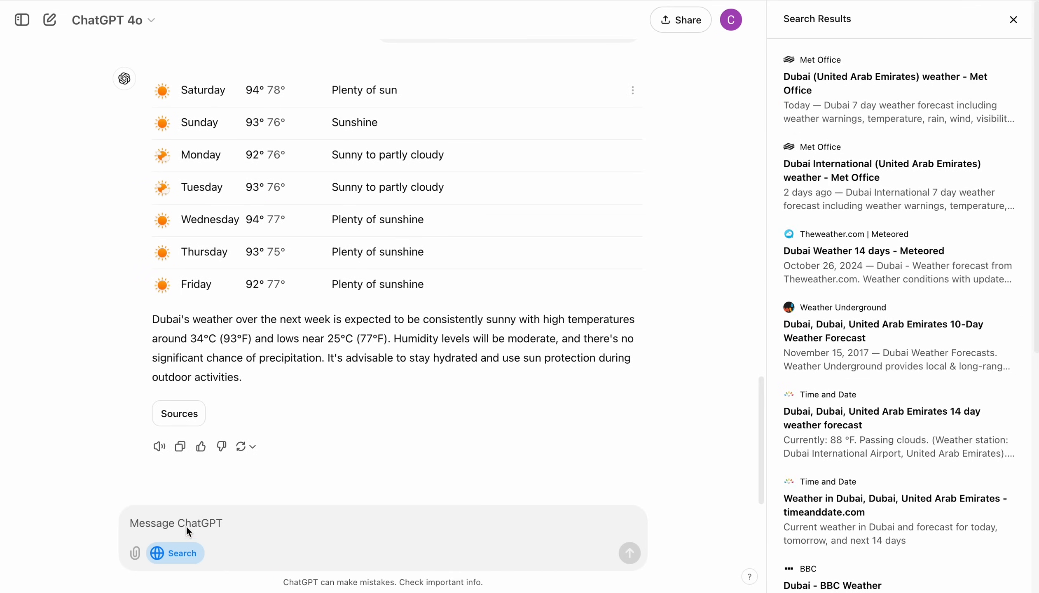
mouse_move(190, 522)
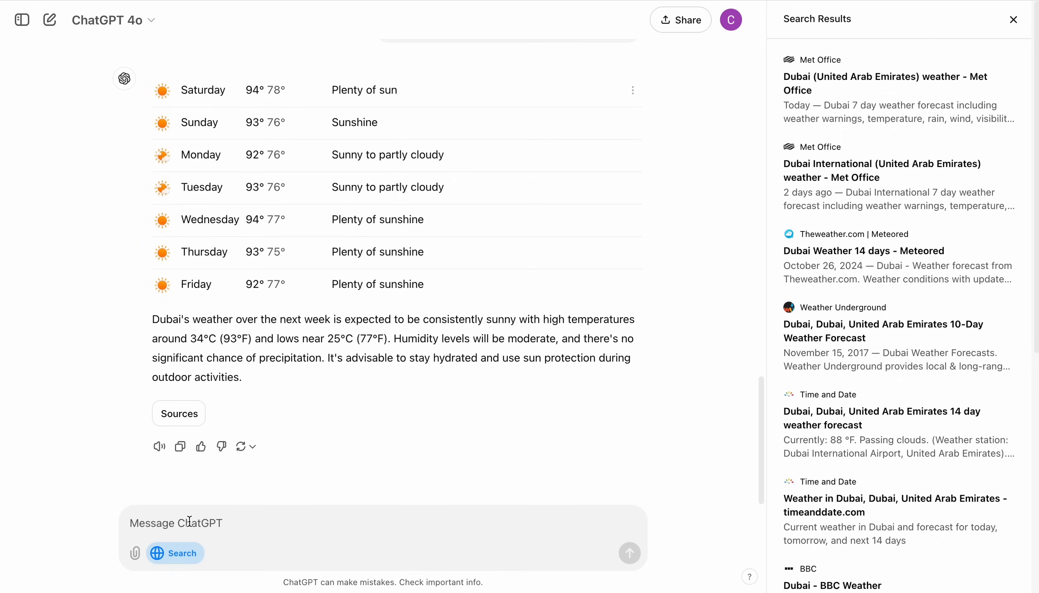
Ask 'what is the price of s24 ul[tra]' in Dubai and view its Pricena and Jumbo sources
type("what is the")
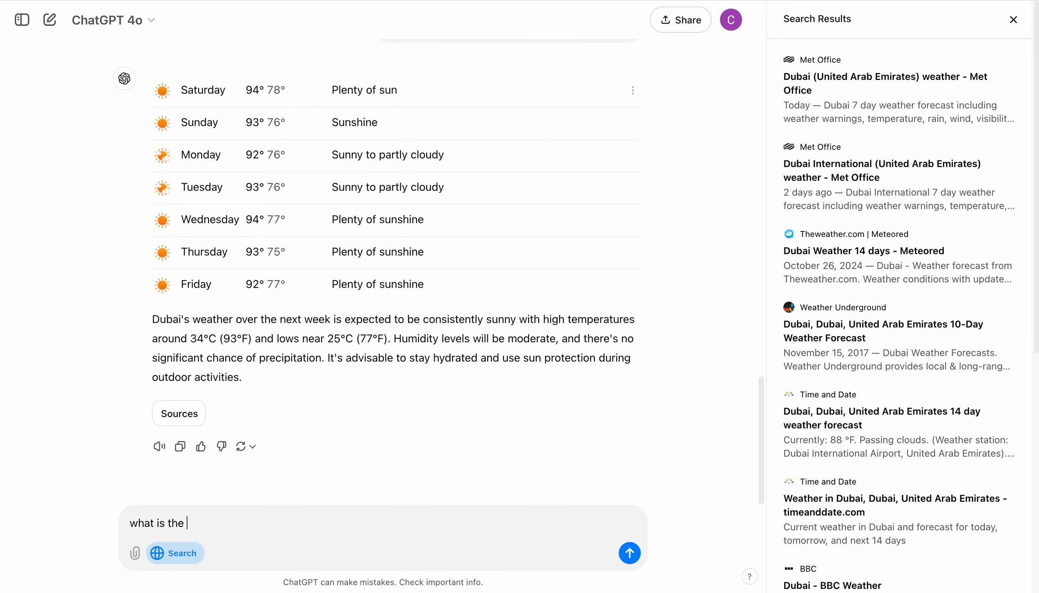
type("price of s")
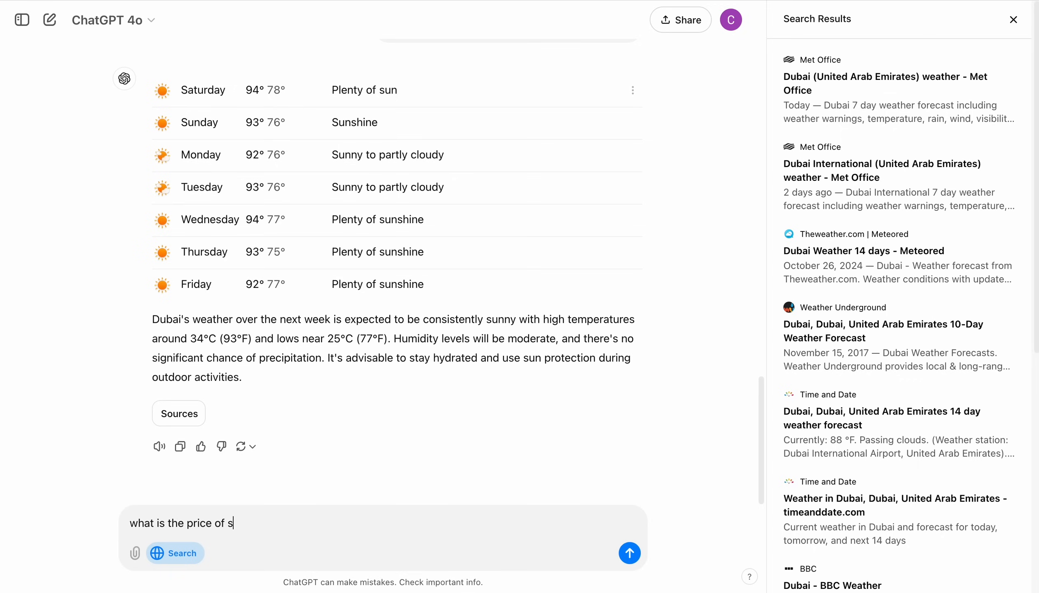
type("24 ul")
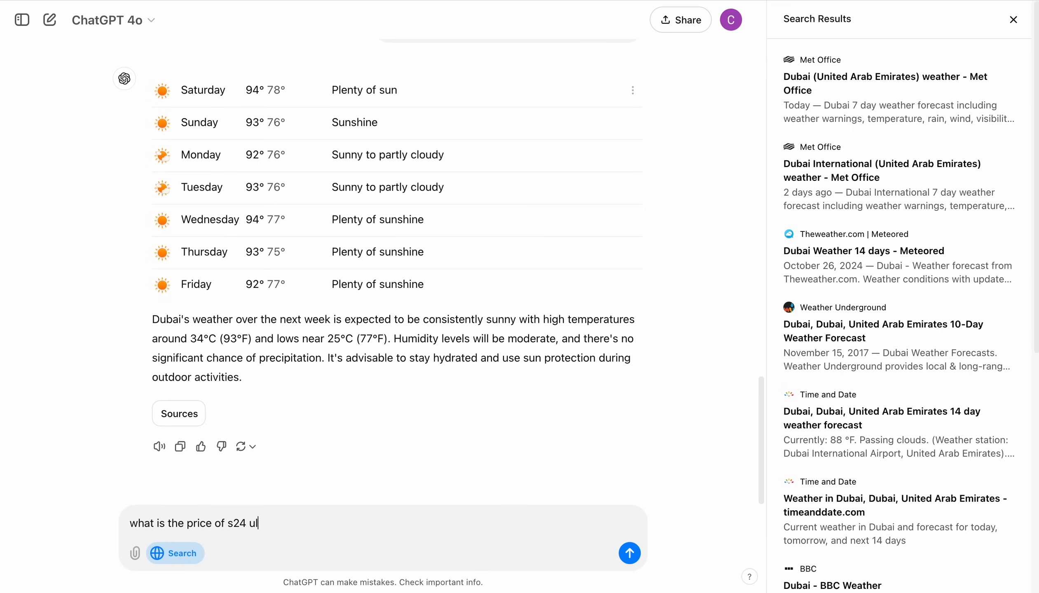
left_click(628, 553)
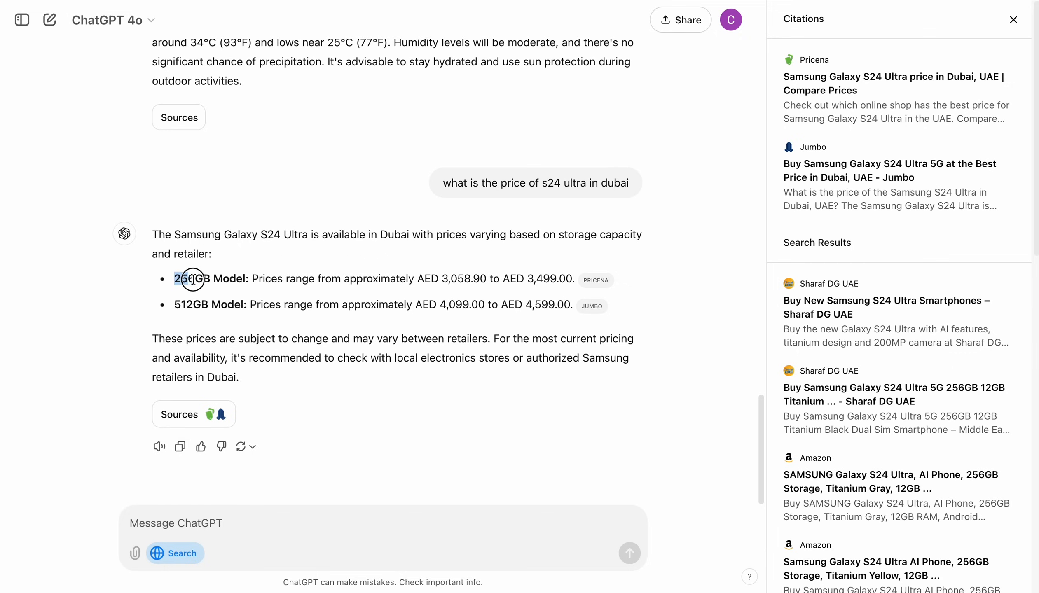
double_click(190, 279)
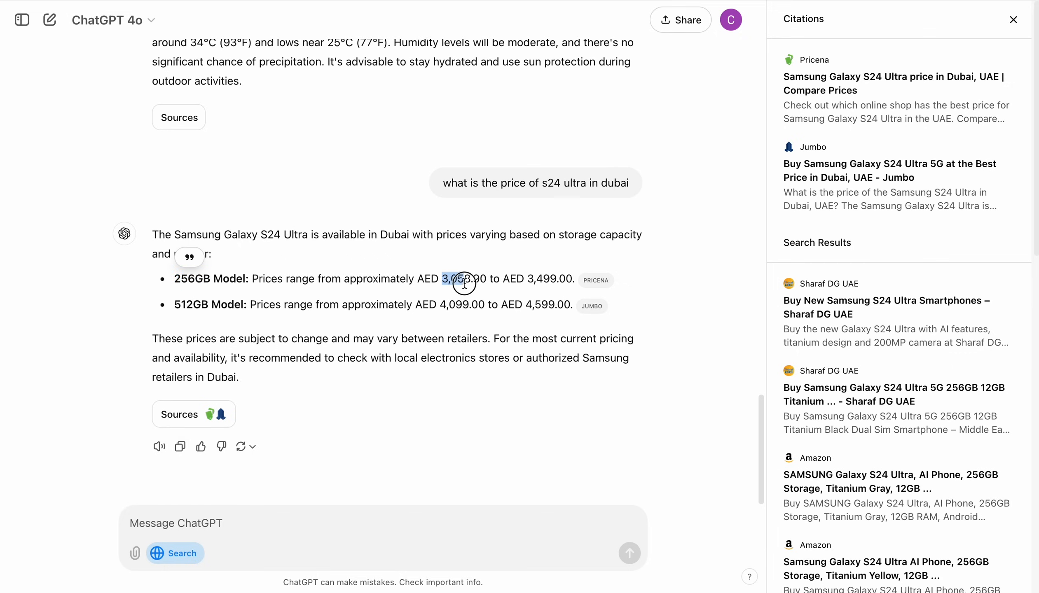
mouse_move(524, 272)
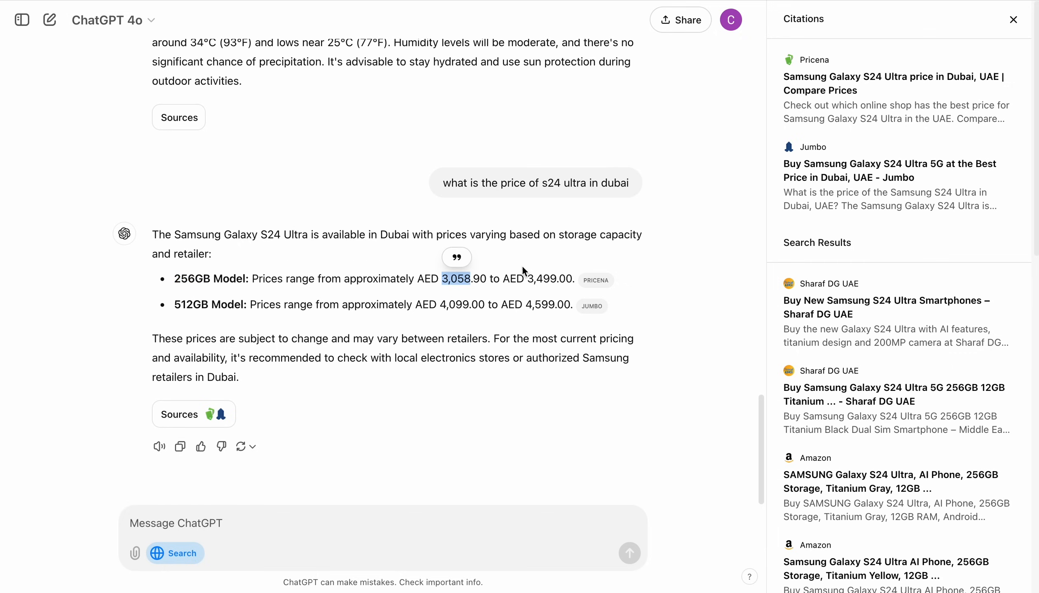
mouse_move(519, 298)
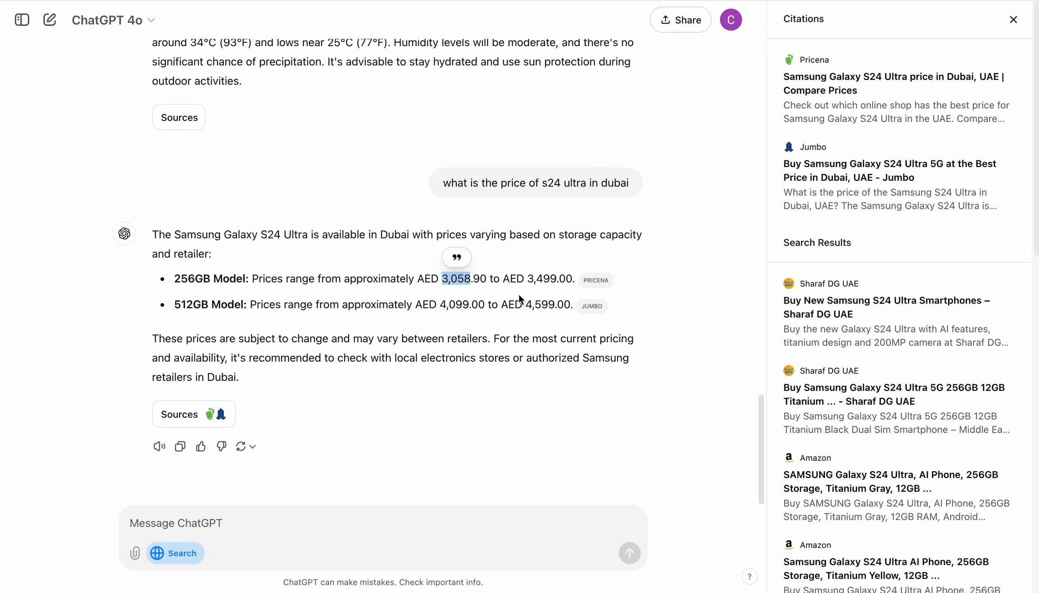
mouse_move(594, 279)
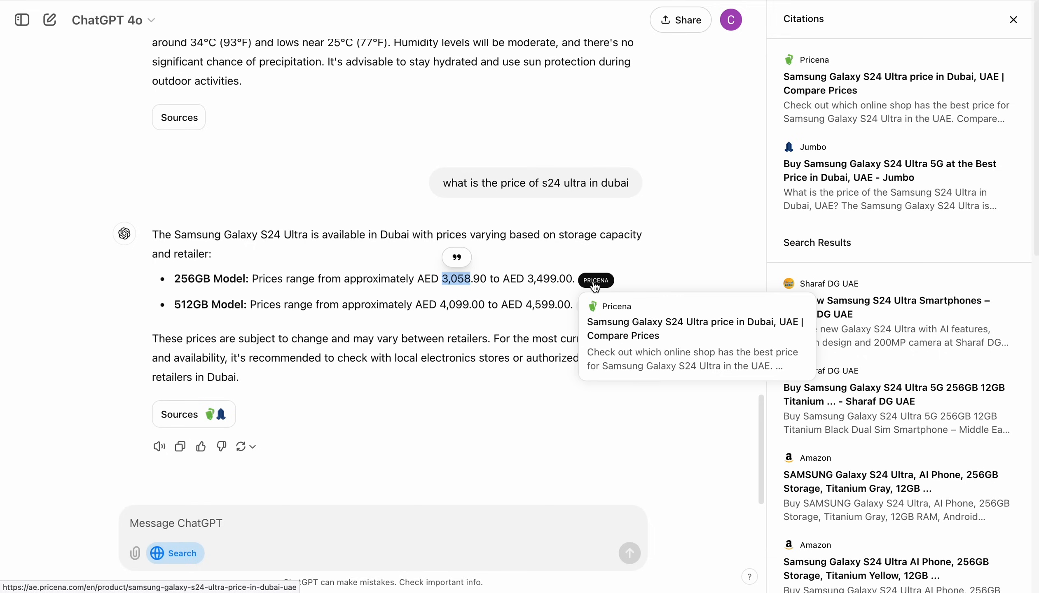
mouse_move(597, 287)
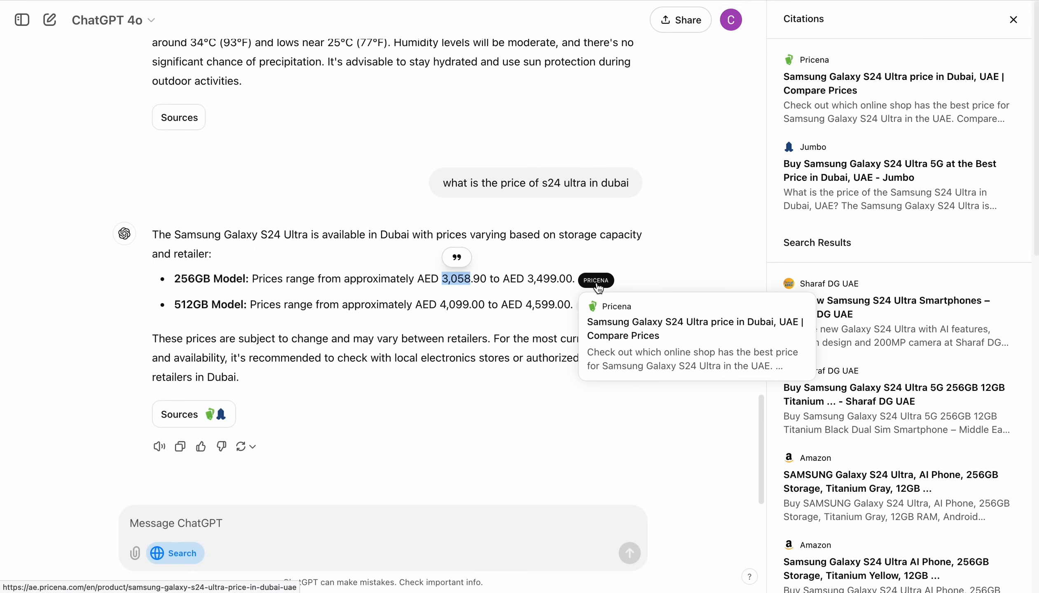
mouse_move(591, 305)
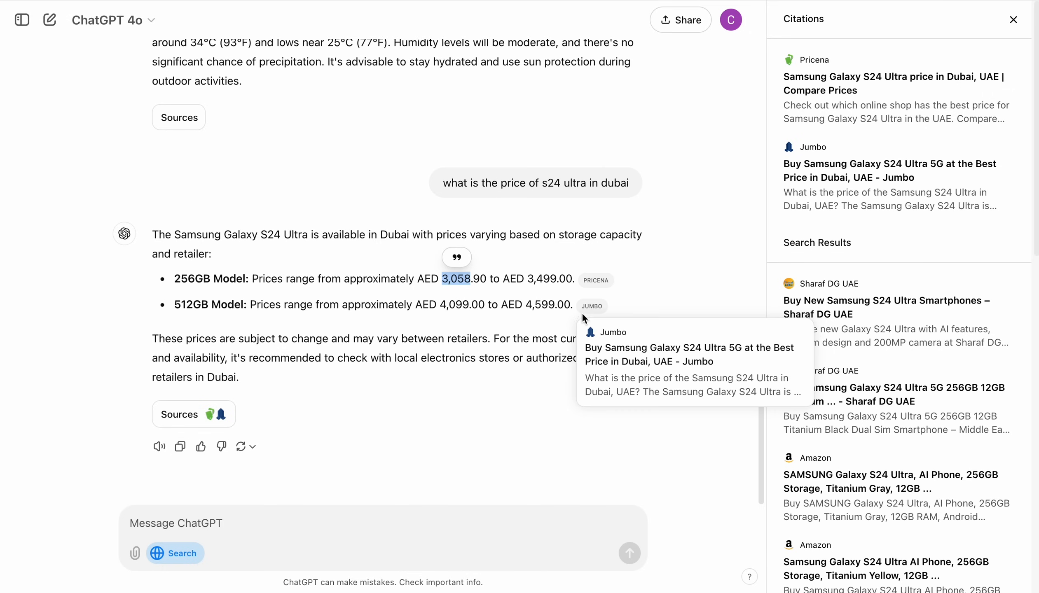
mouse_move(591, 307)
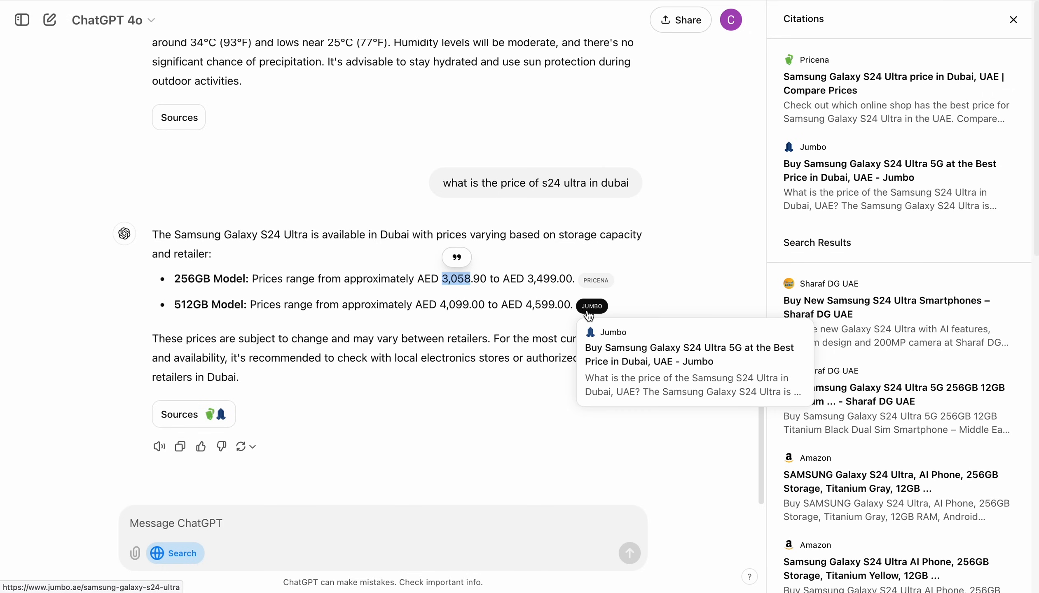
left_click(1013, 19)
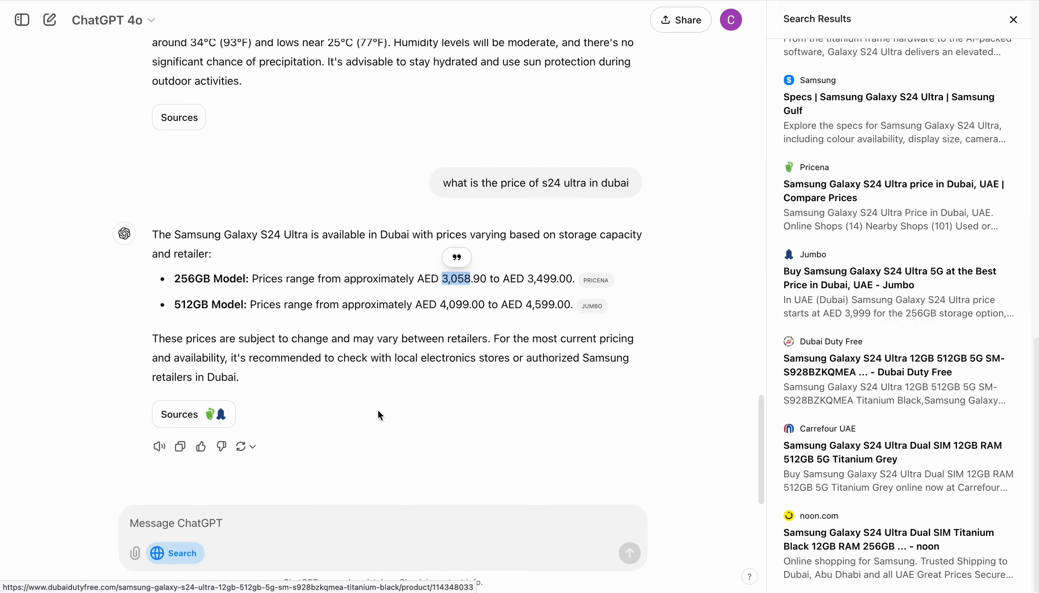
mouse_move(210, 527)
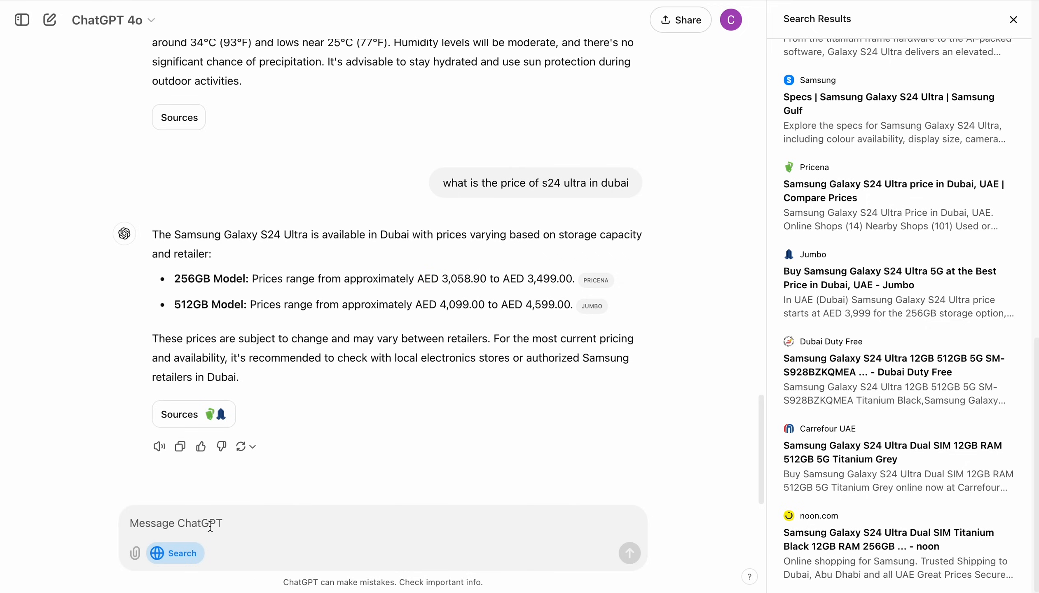
Send 'compare the price with uk' and read the Dubai-versus-UK comparison concluding Dubai is cheaper
type("ci")
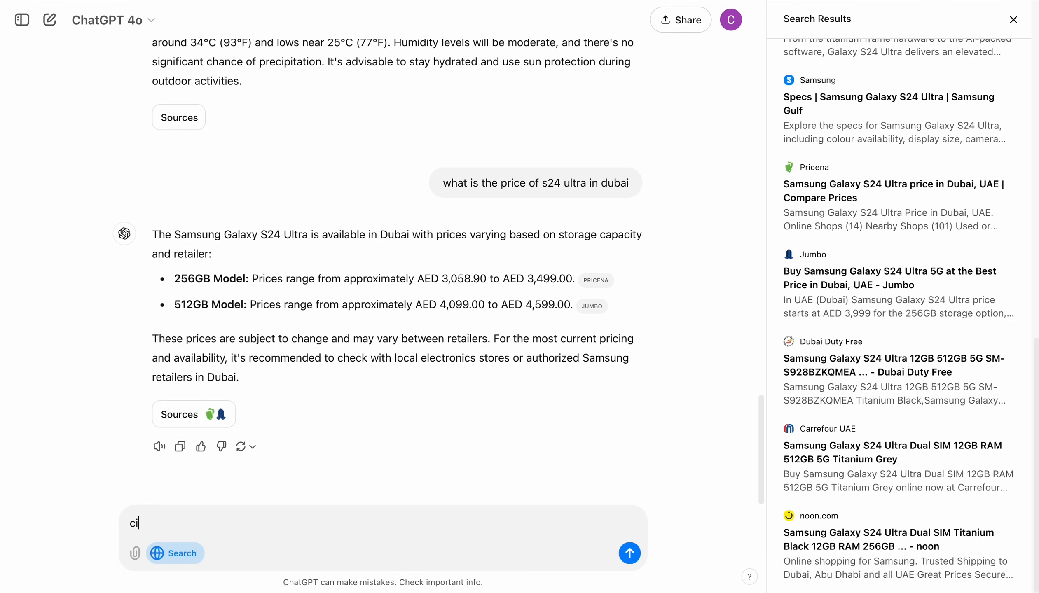
type("ompare the price with")
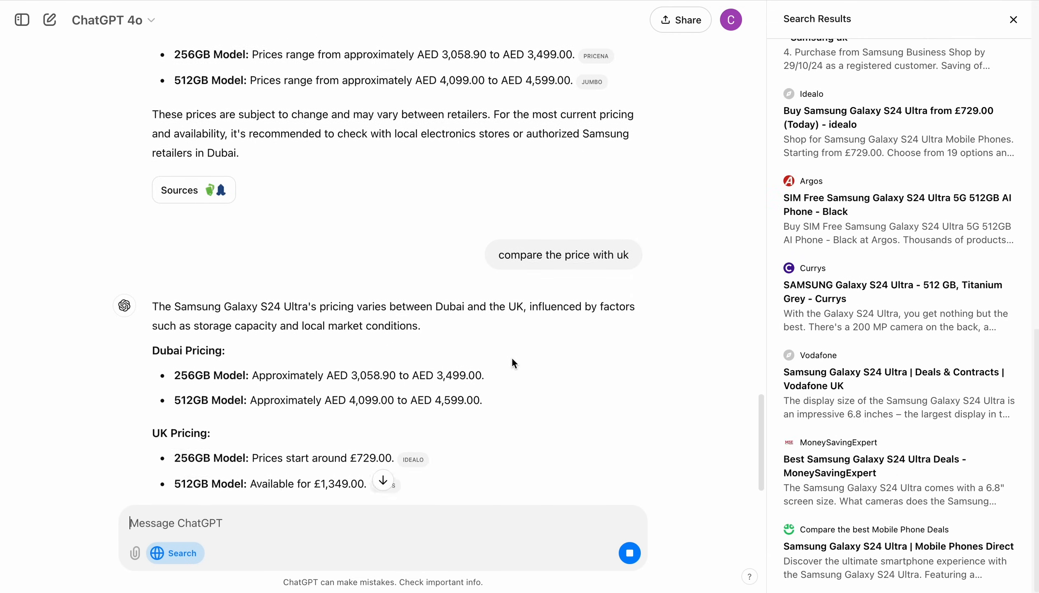
scroll("up", 3)
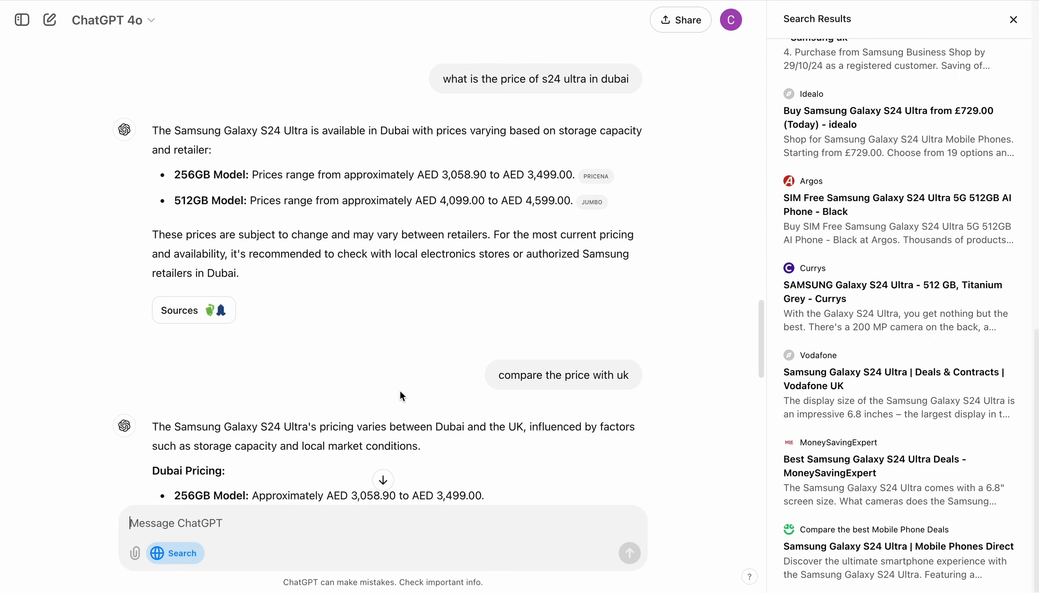
scroll("down", 3)
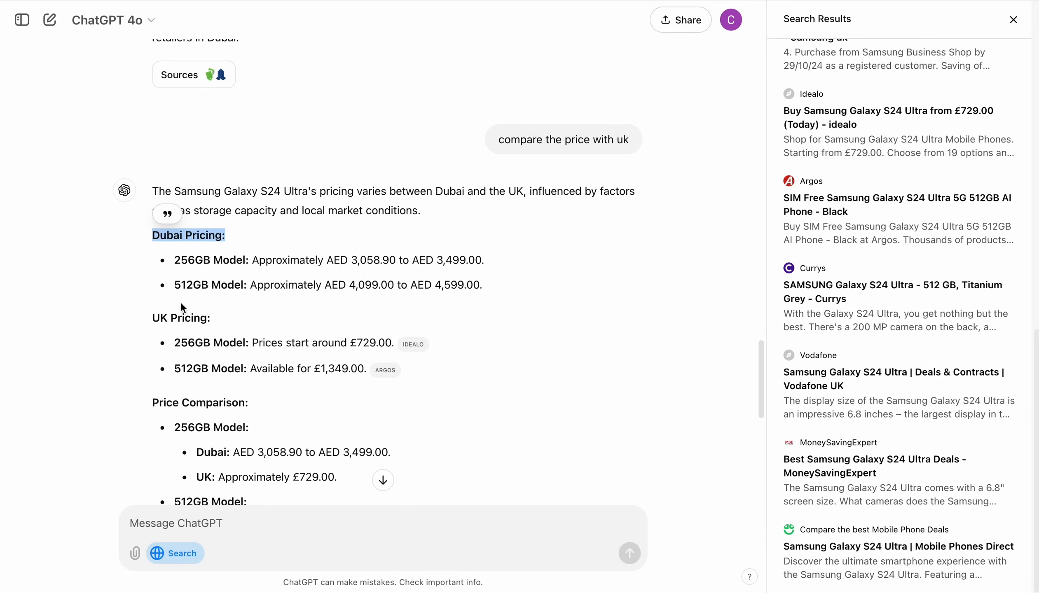
scroll("down", 3)
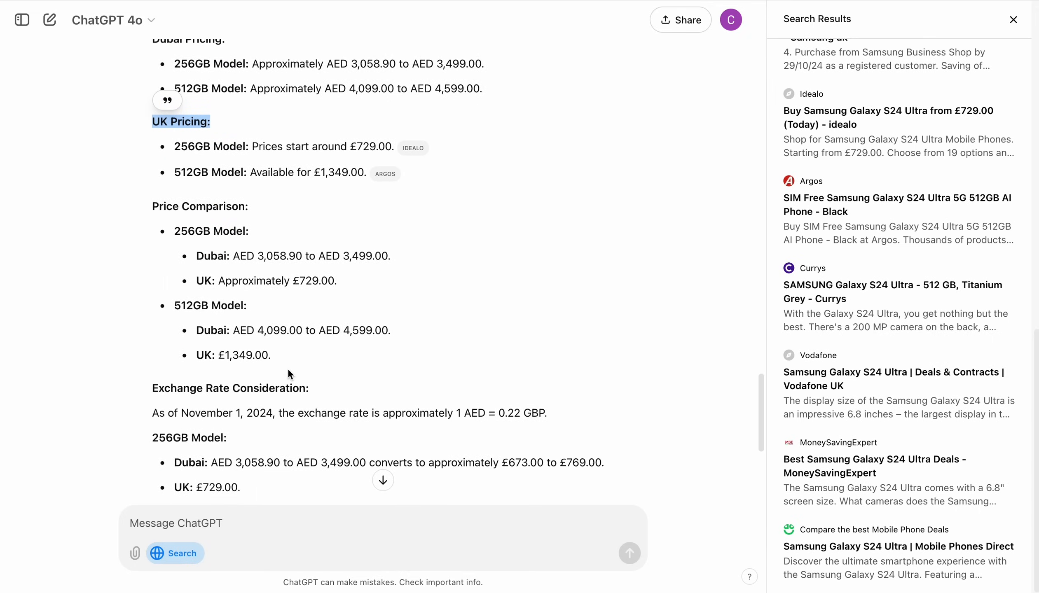
scroll("down", 3)
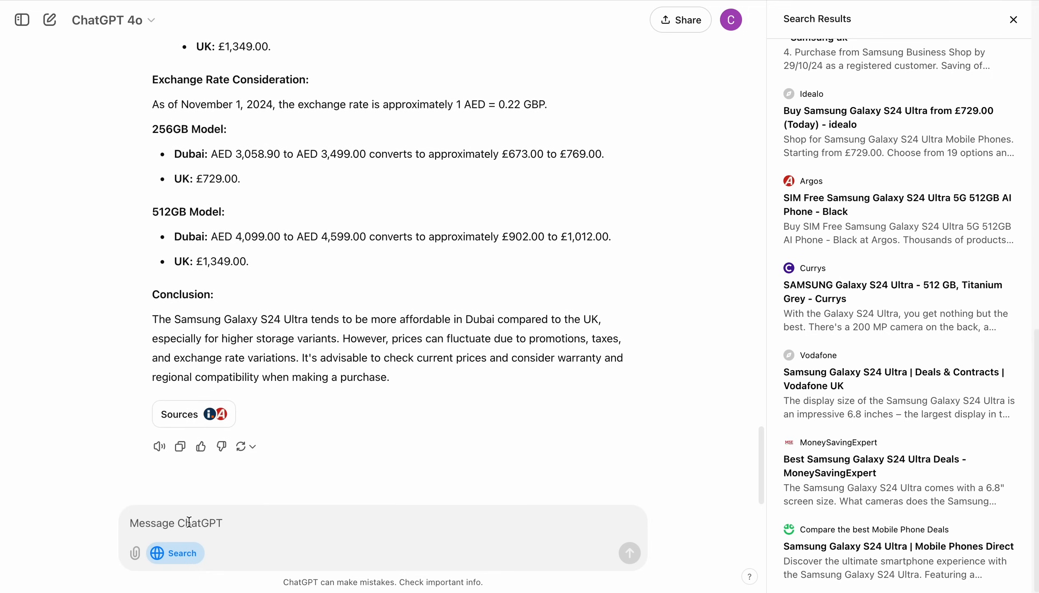
Ask 'give me 5 best fullframe cameras under 2000 dollars' and read the five picks, Sony A7 III to Canon EOS RP
type("give me")
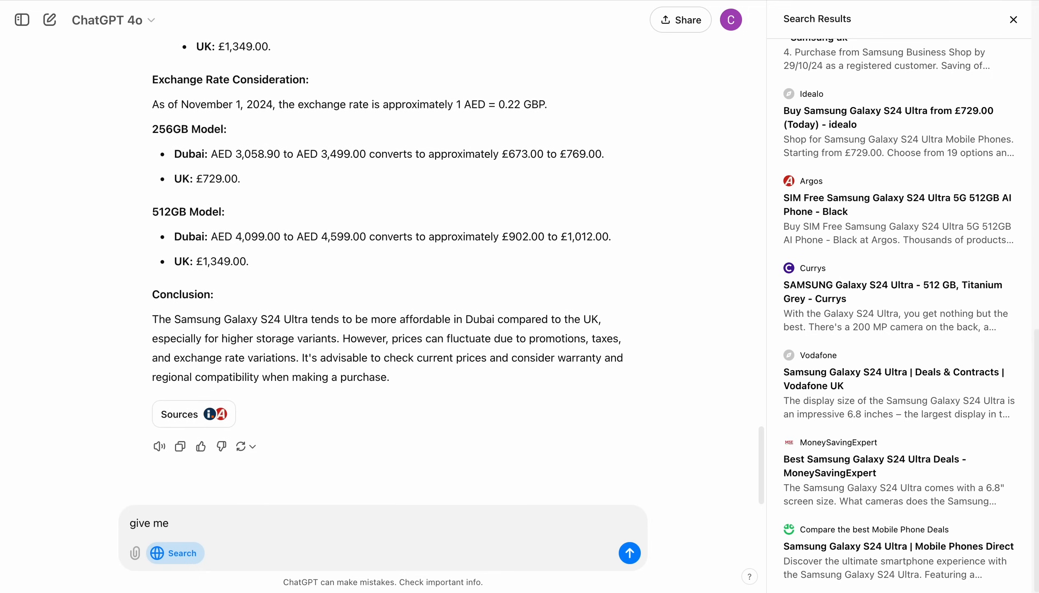
type("5 best fullfr")
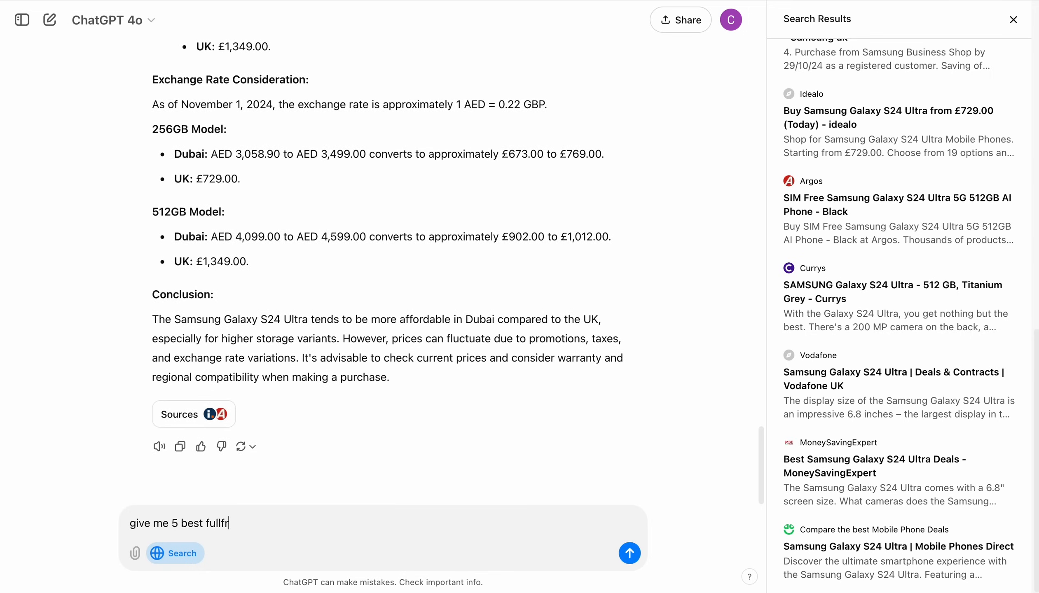
type("ame cameras under 200")
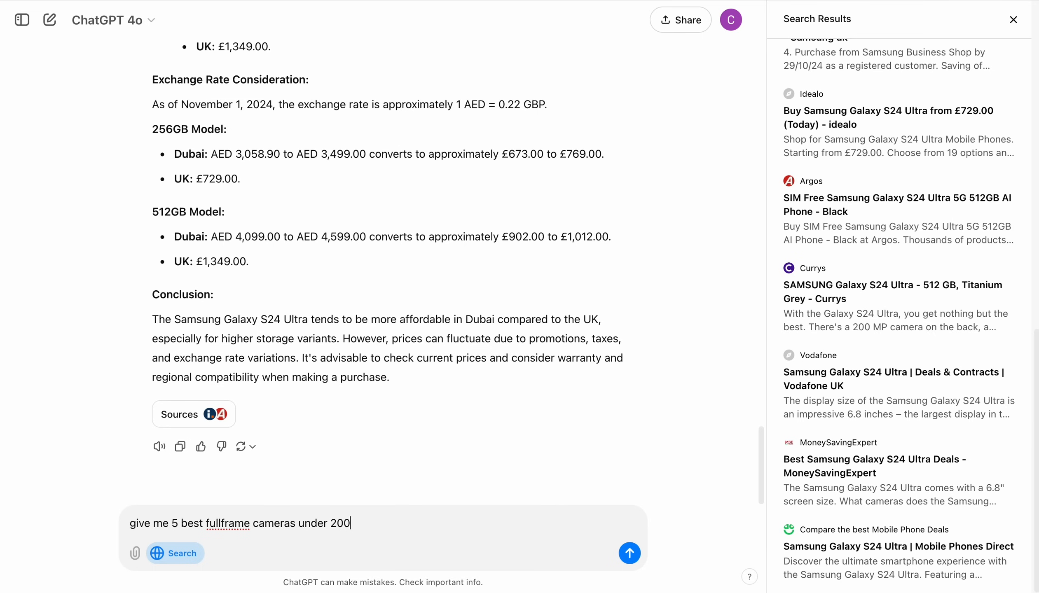
left_click(628, 553)
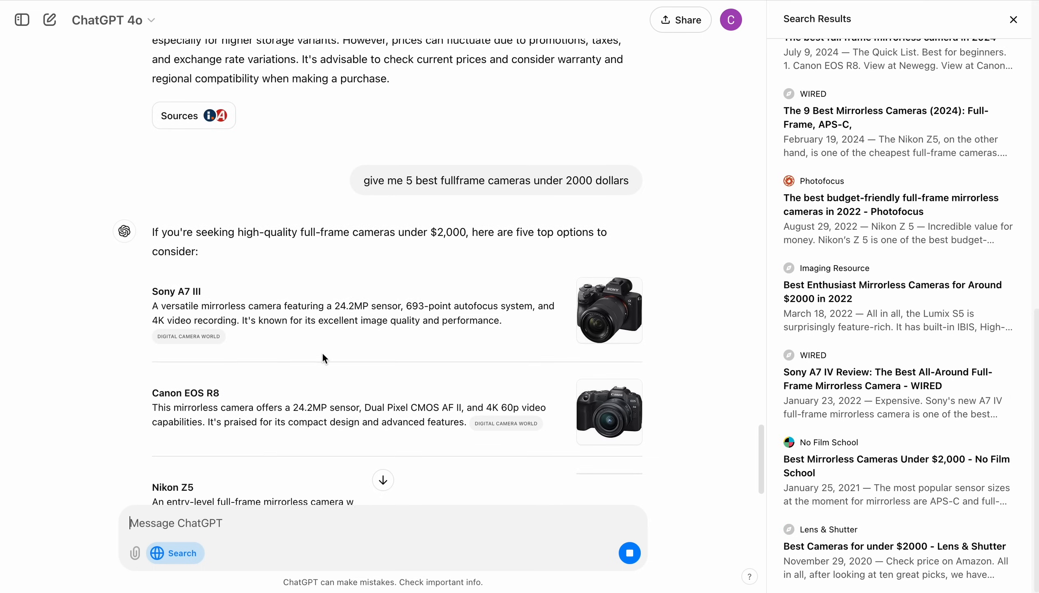
scroll("down", 3)
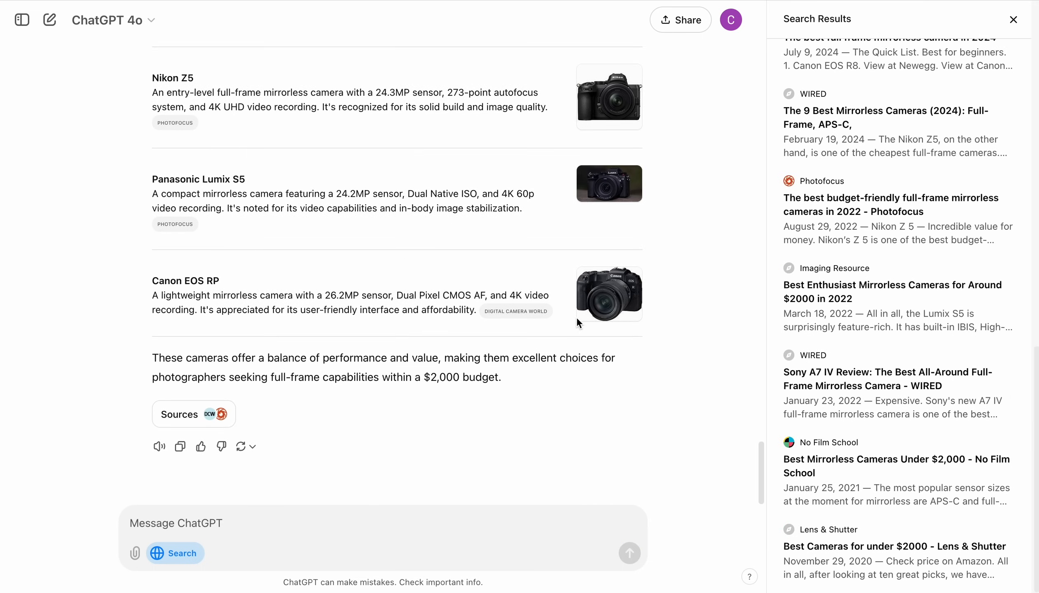
scroll("up", 3)
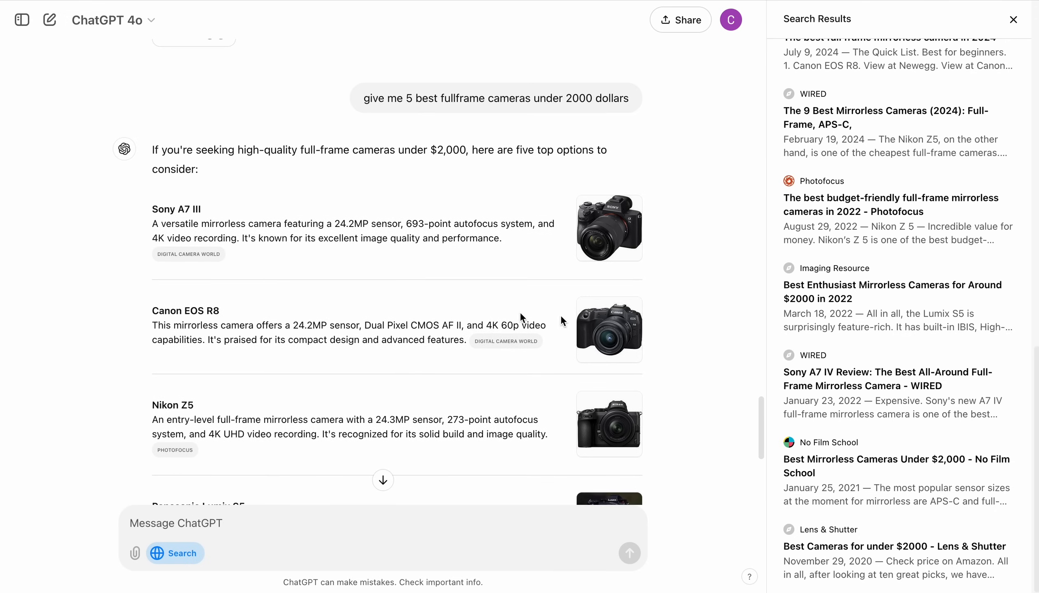
mouse_move(487, 172)
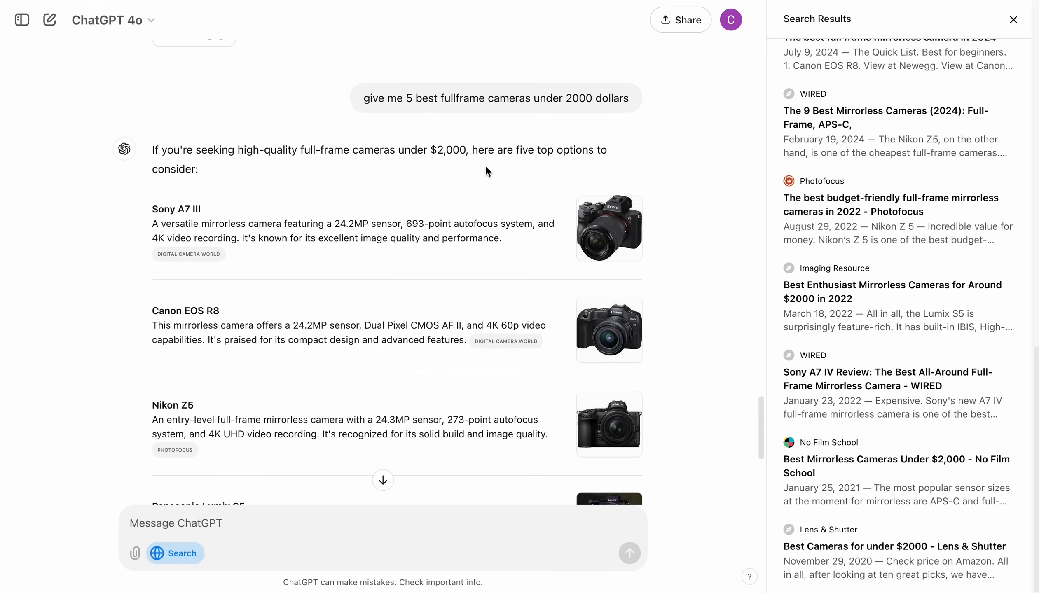
scroll("down", 3)
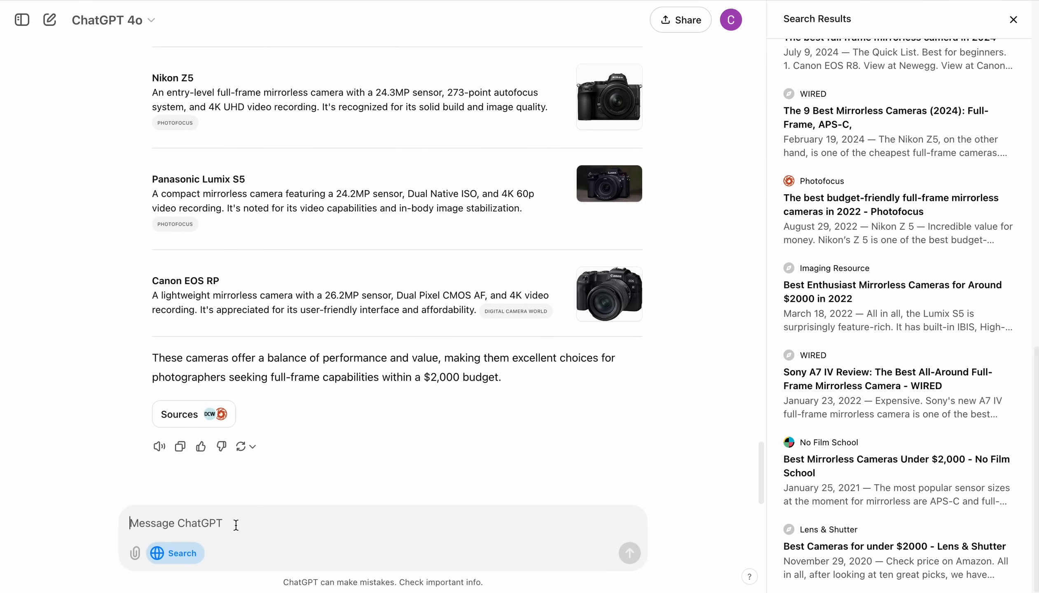
Send '5 best courses for backend' and close the search results panel
type("5 best courses")
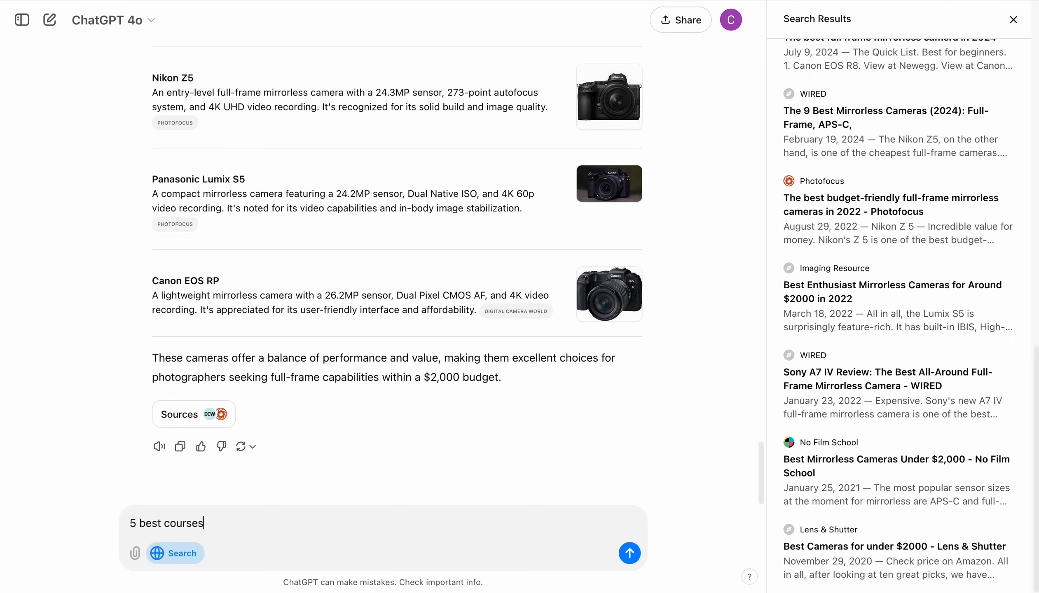
left_click(628, 553)
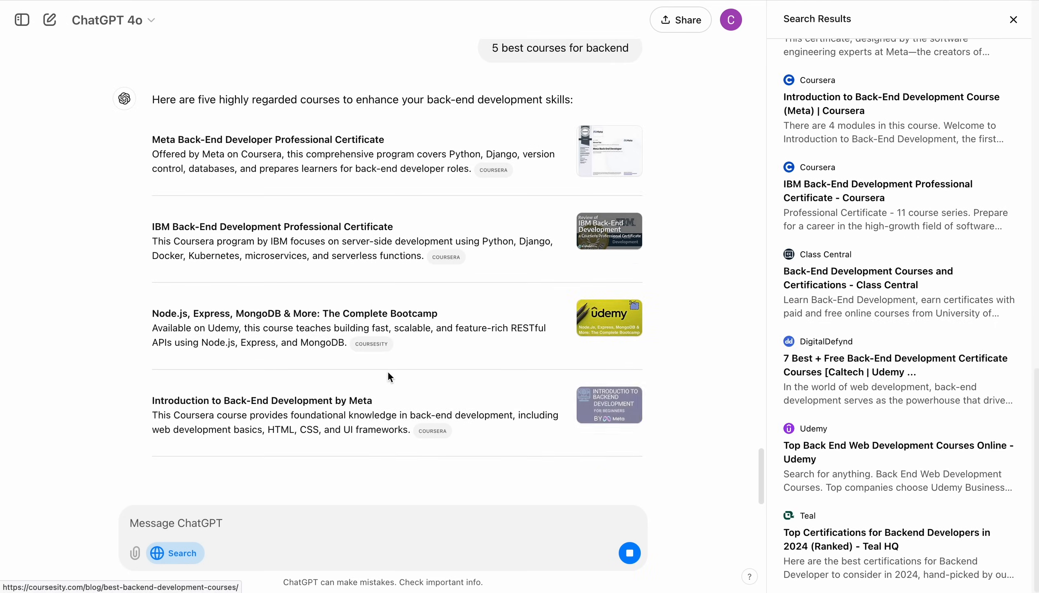
left_click(1014, 19)
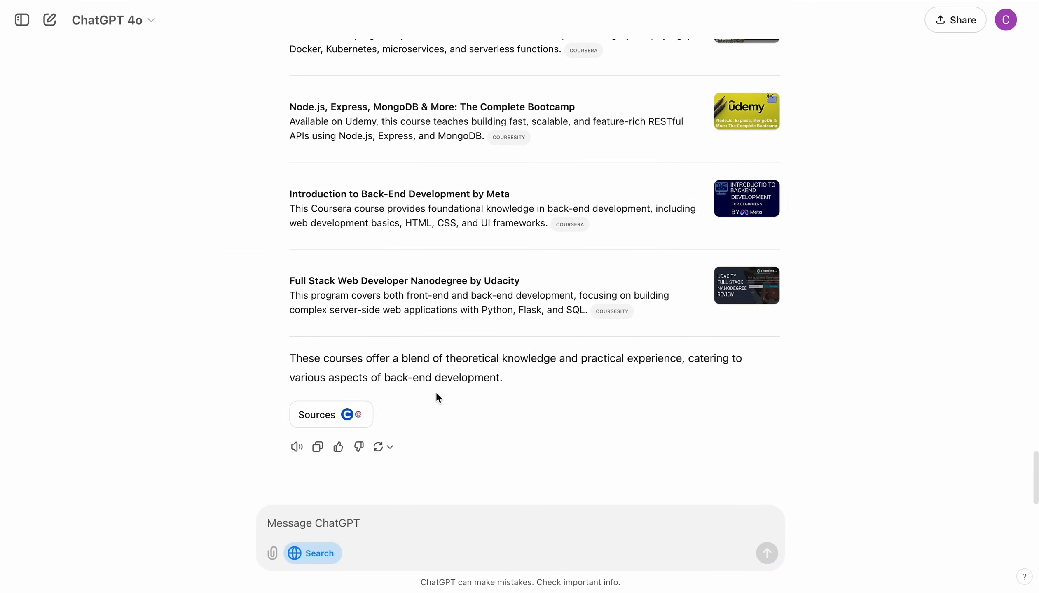
Show the citations for the five course picks, from Meta's certificate to Udacity's nanodegree
left_click(330, 415)
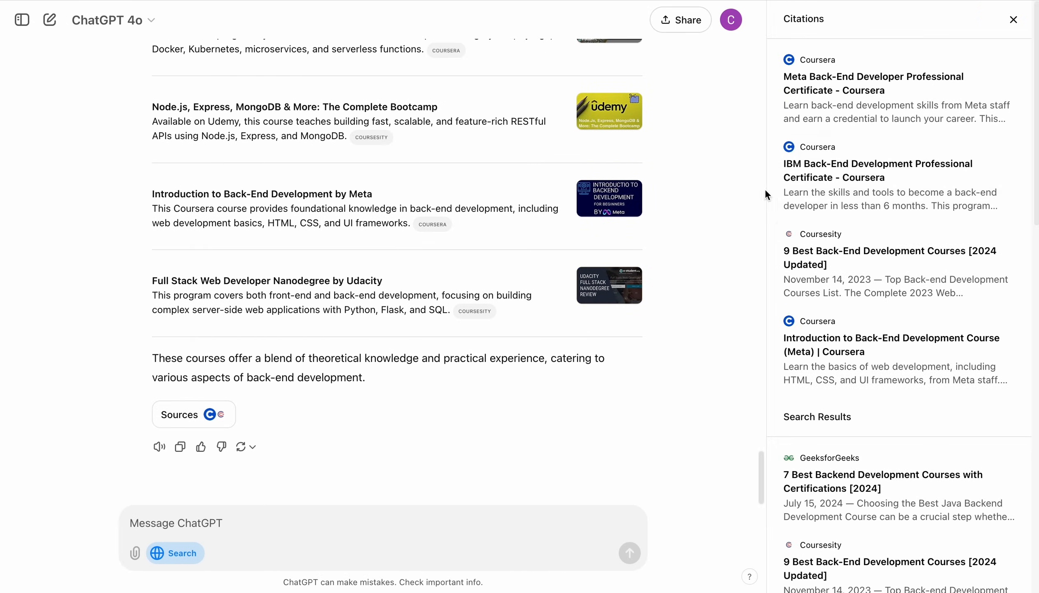
scroll("down", 3)
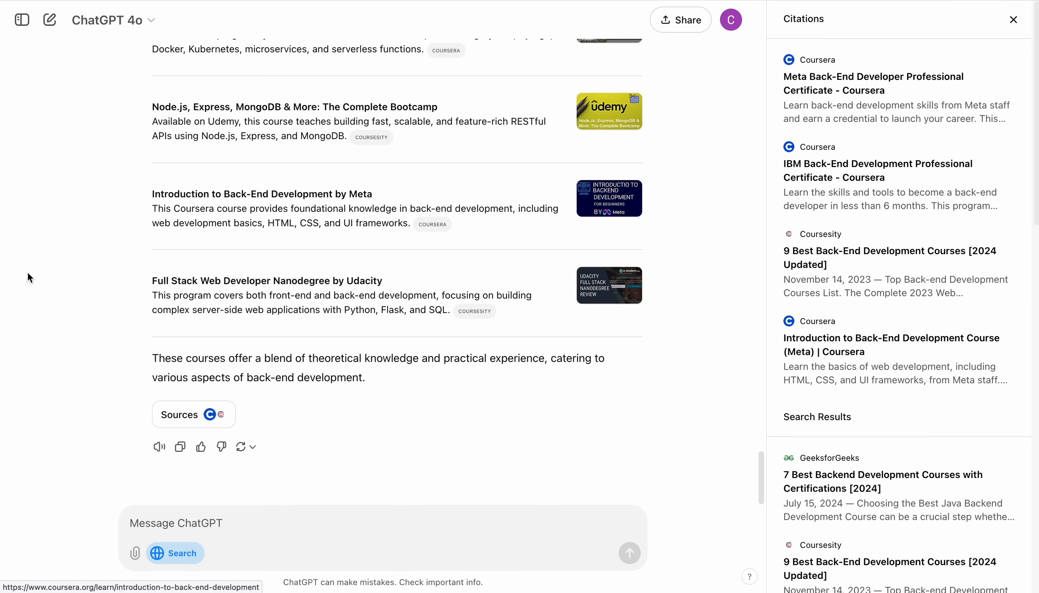
mouse_move(555, 352)
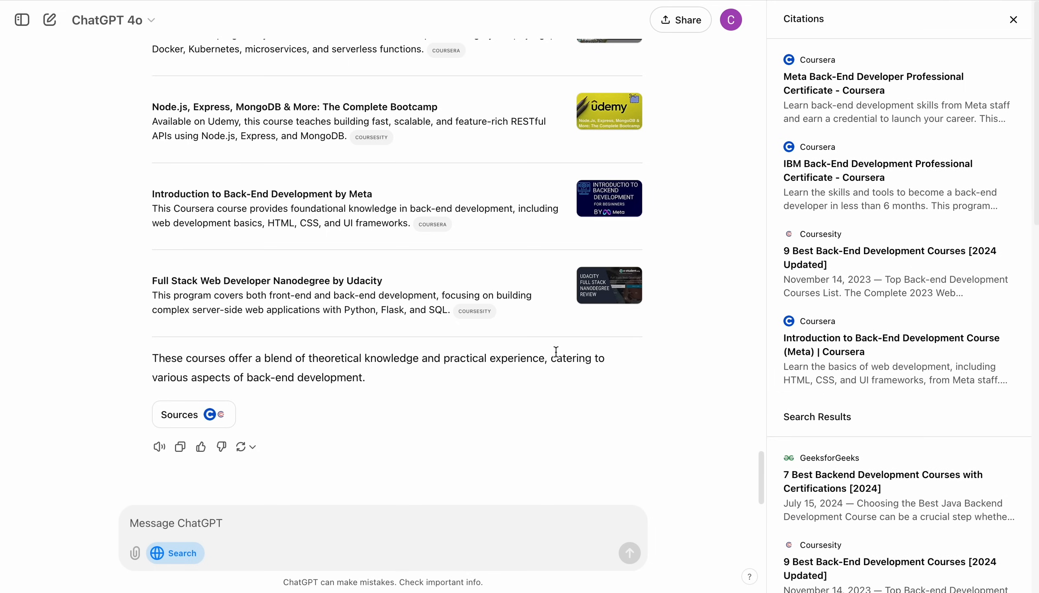
scroll("up", 3)
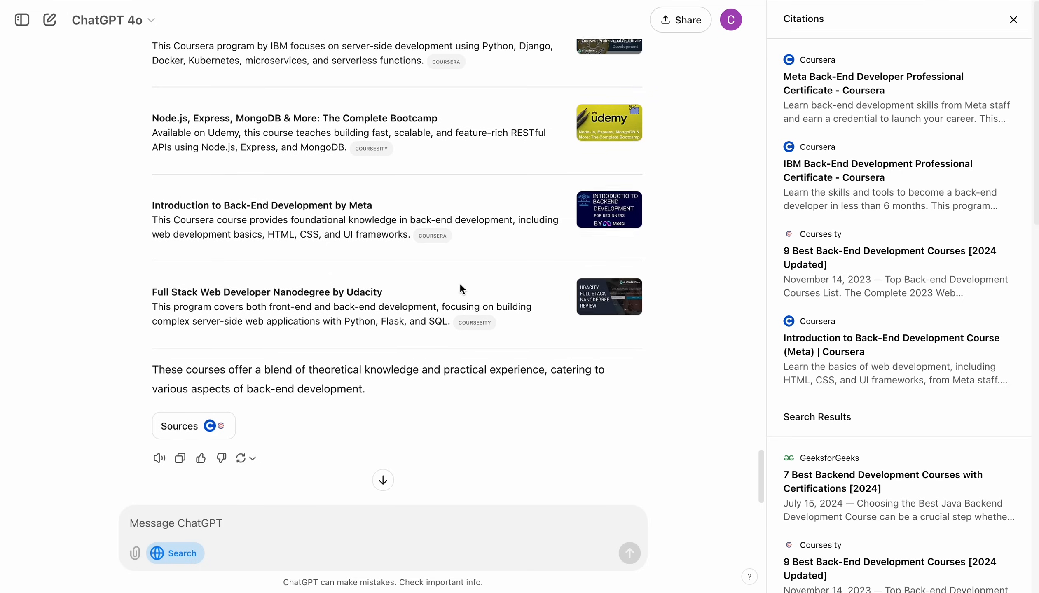
scroll("up", 3)
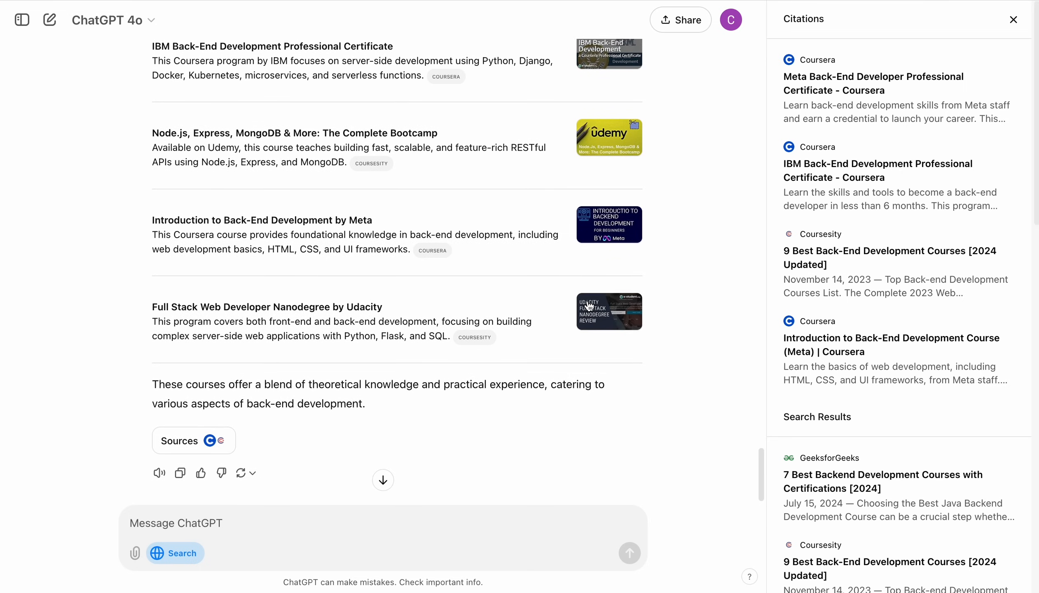
scroll("up", 3)
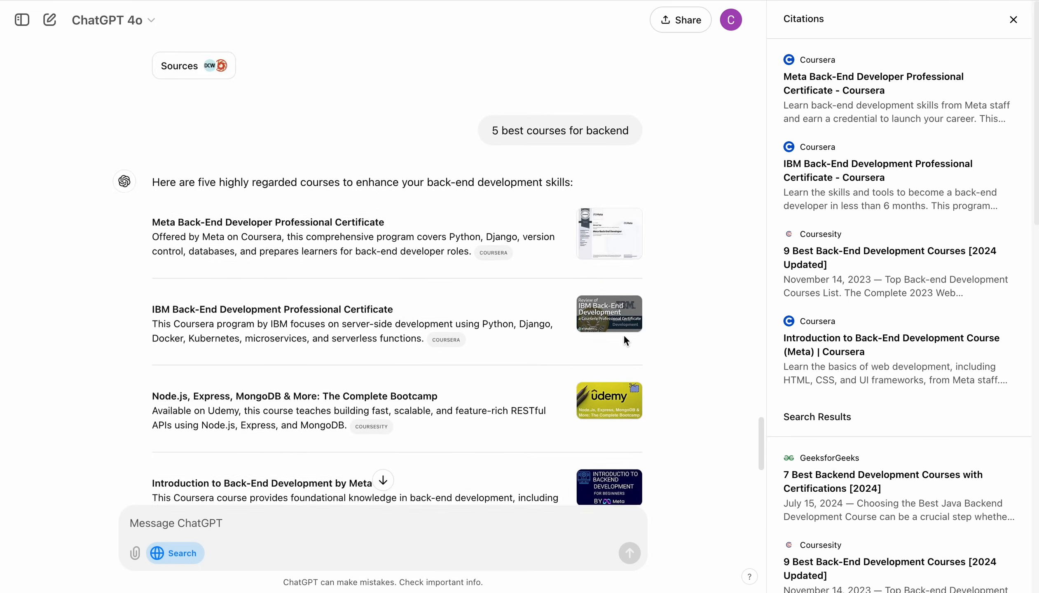